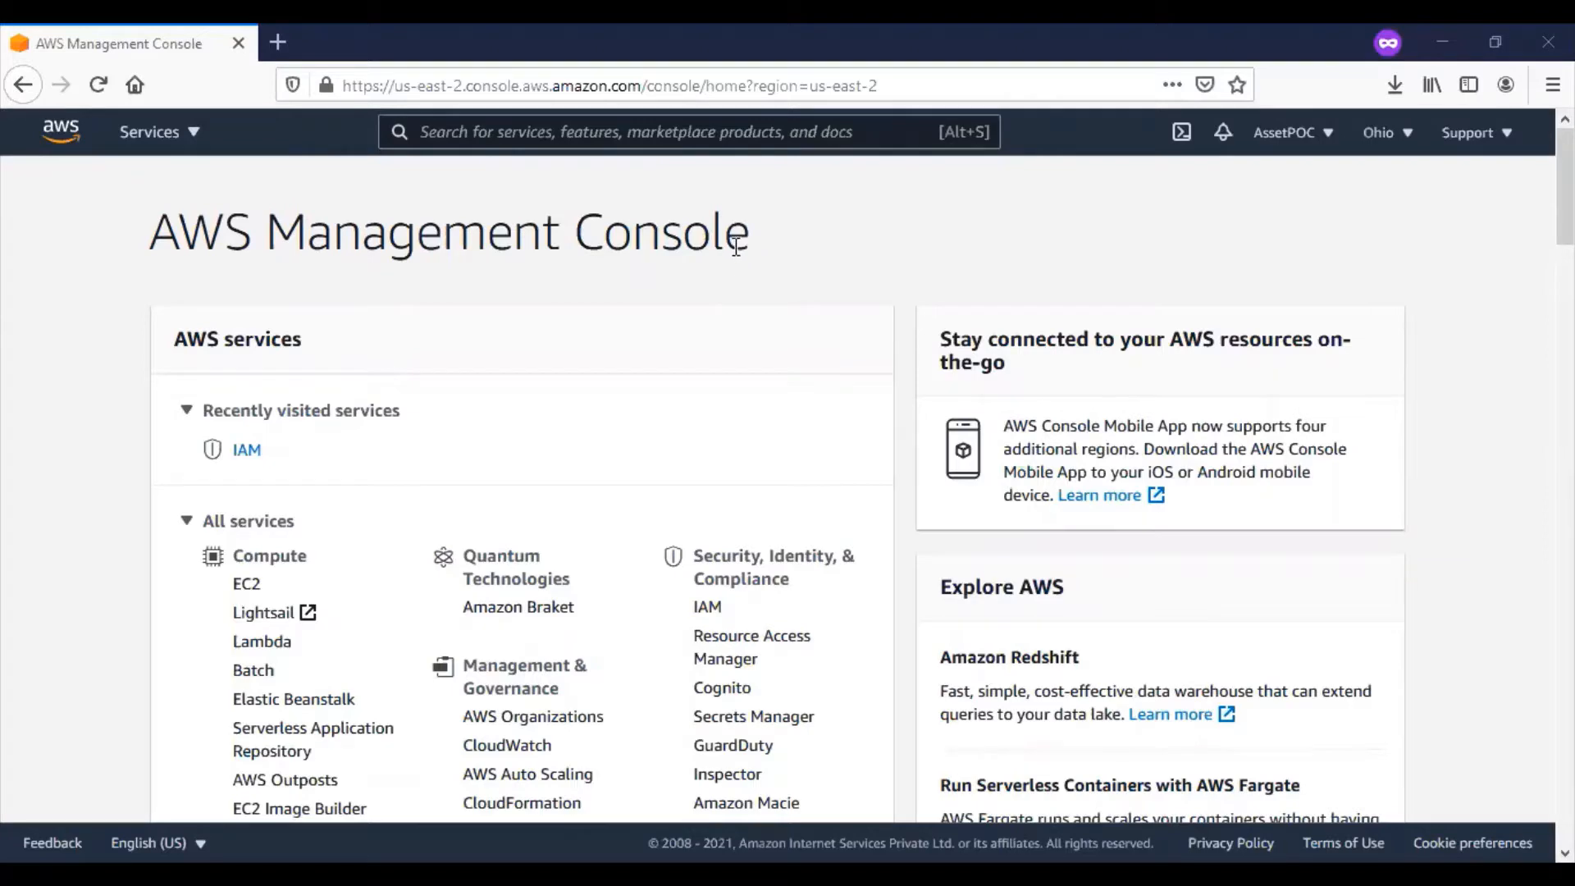
# Step: Check the region list and go to the S3 service under Storage to view existing buckets
pyautogui.click(149, 132)
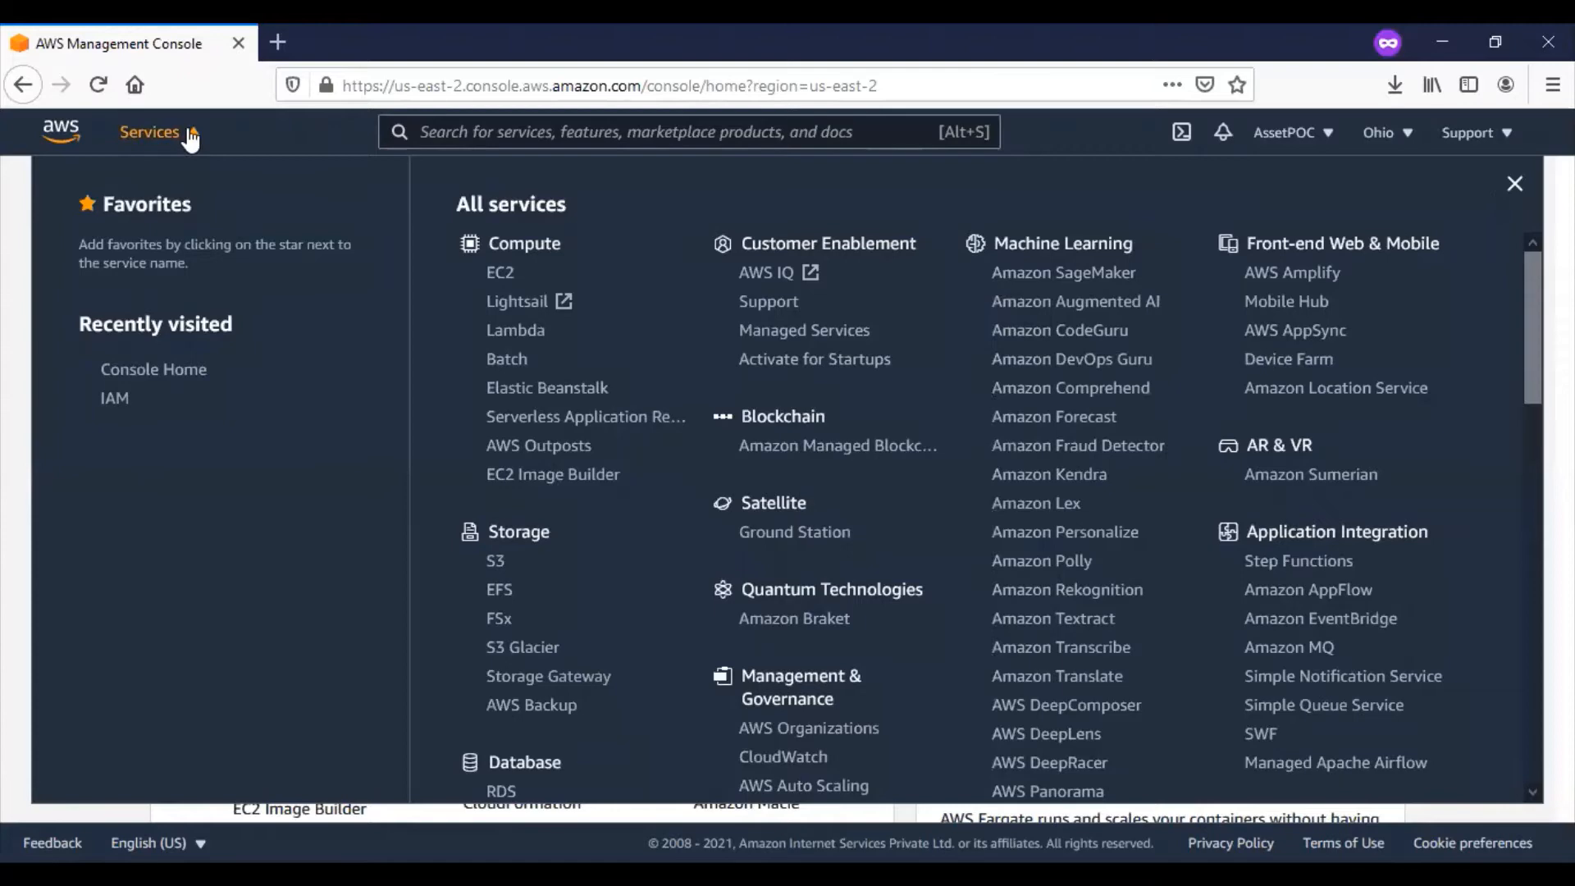
pyautogui.click(1222, 131)
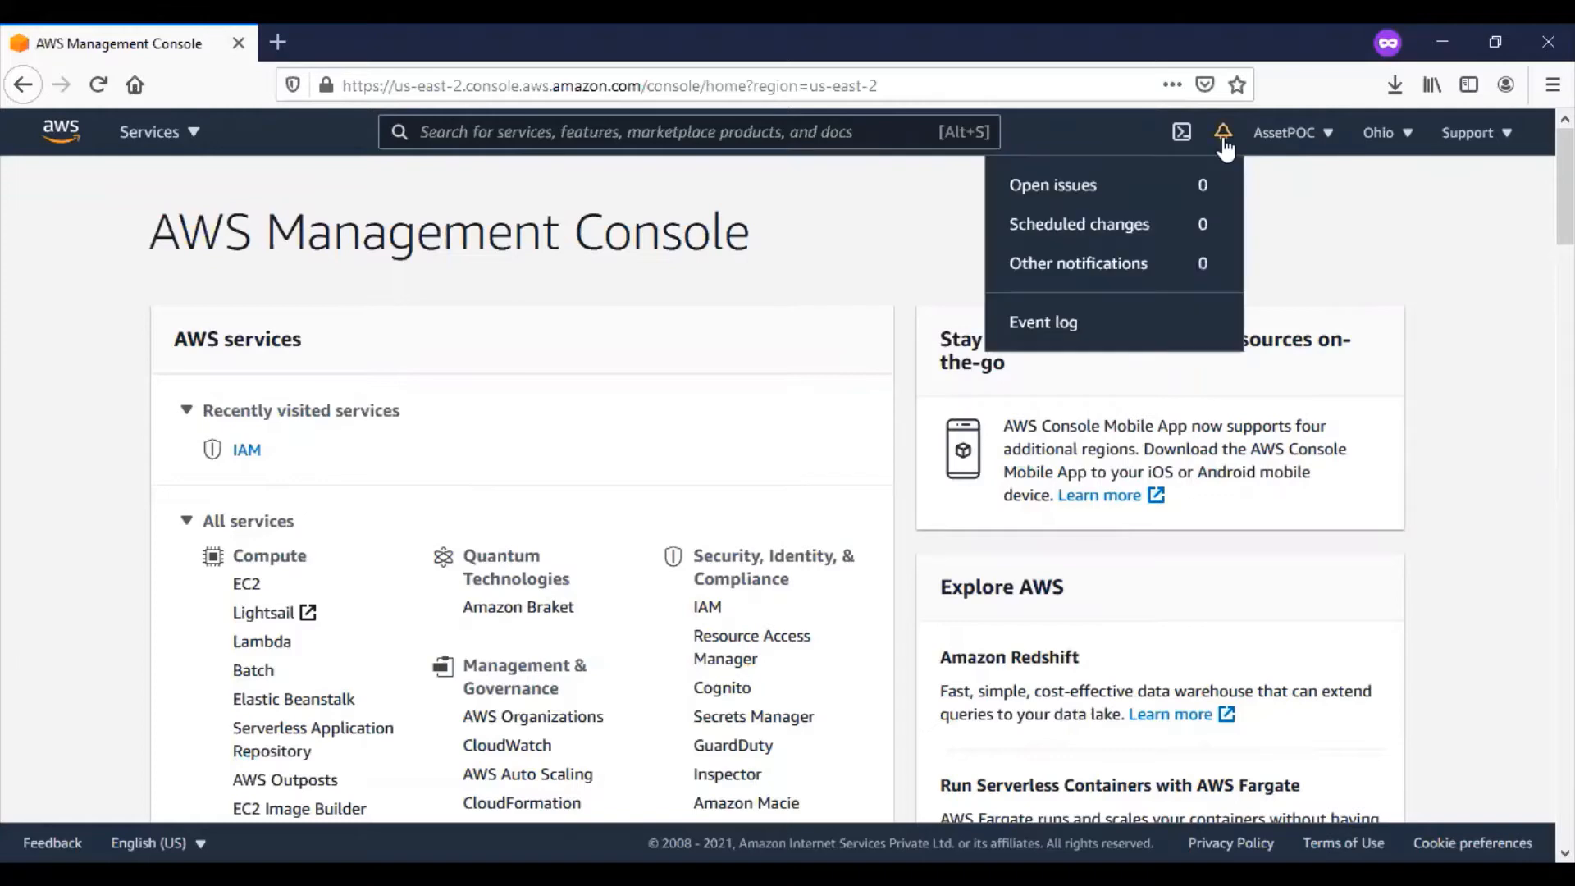
pyautogui.click(1385, 131)
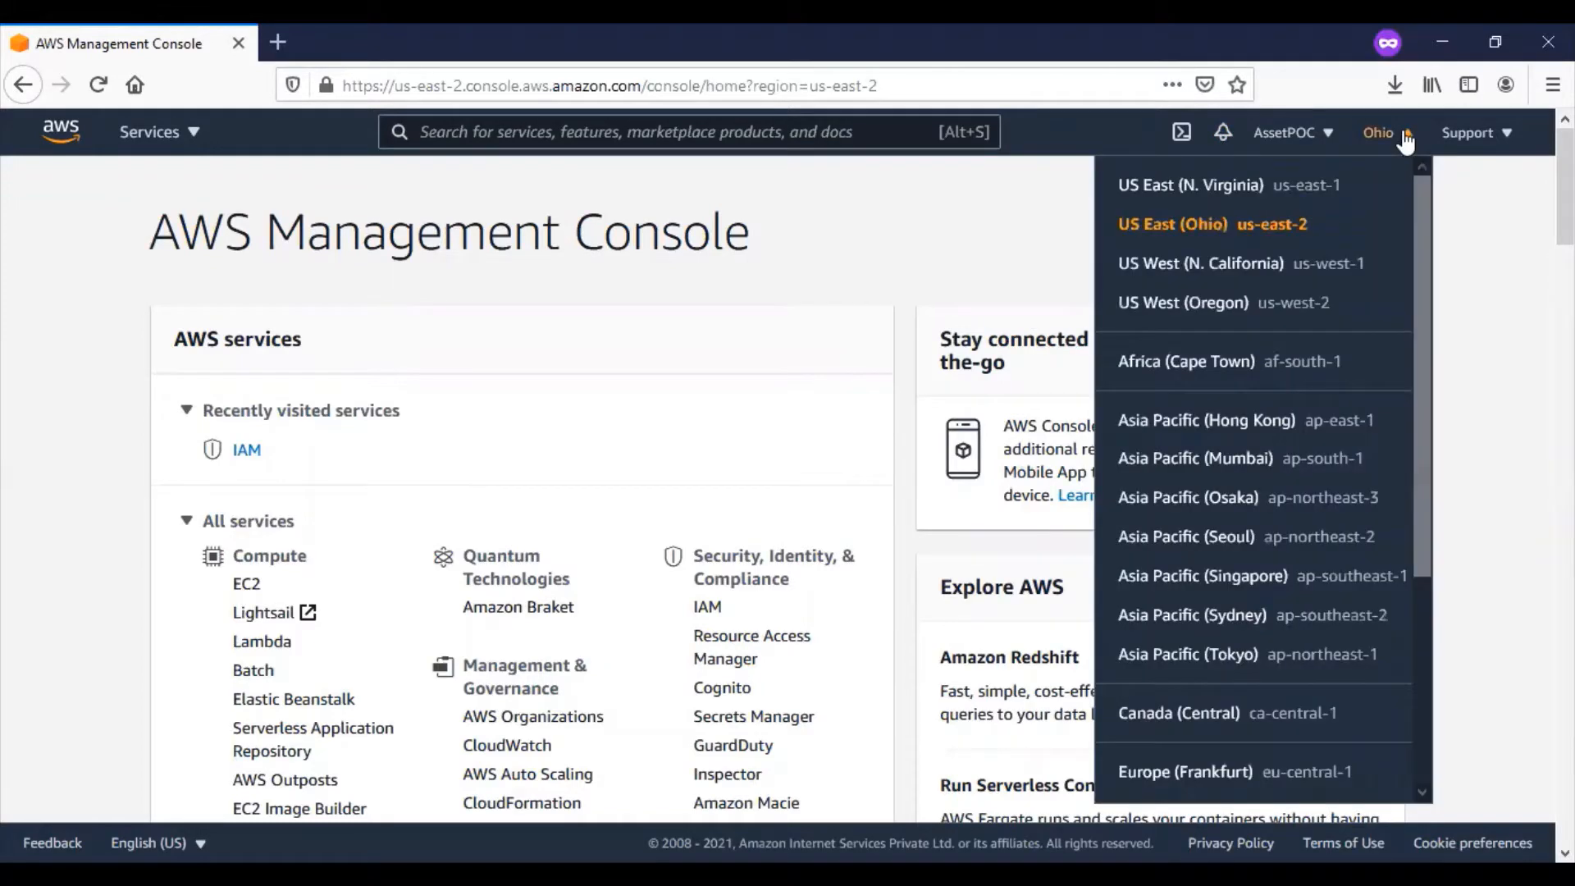
pyautogui.moveTo(1286, 237)
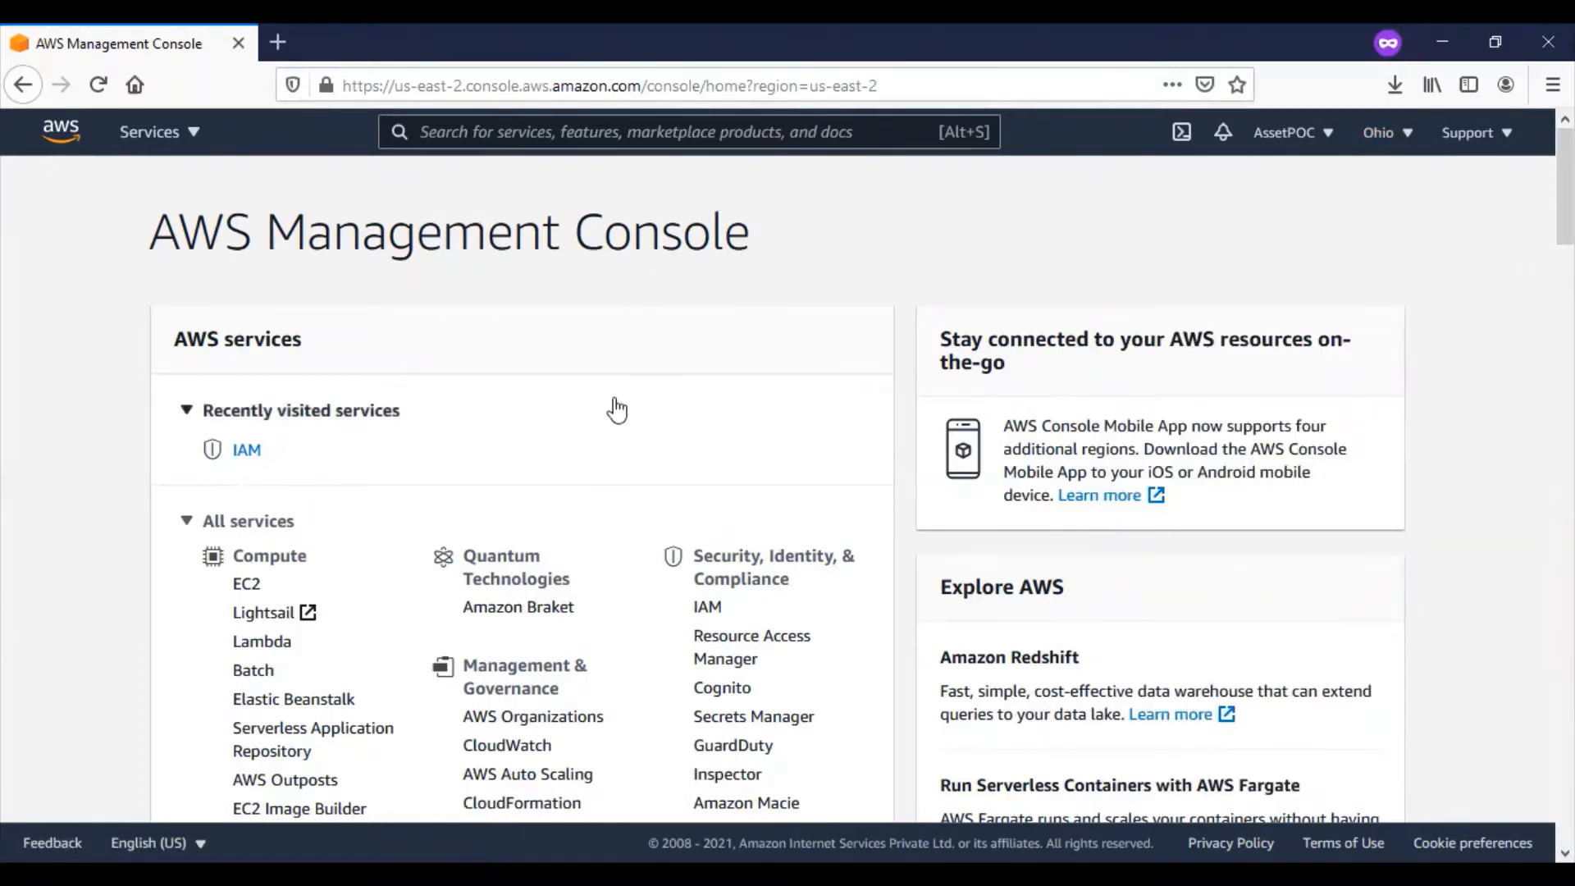
pyautogui.scroll(-3)
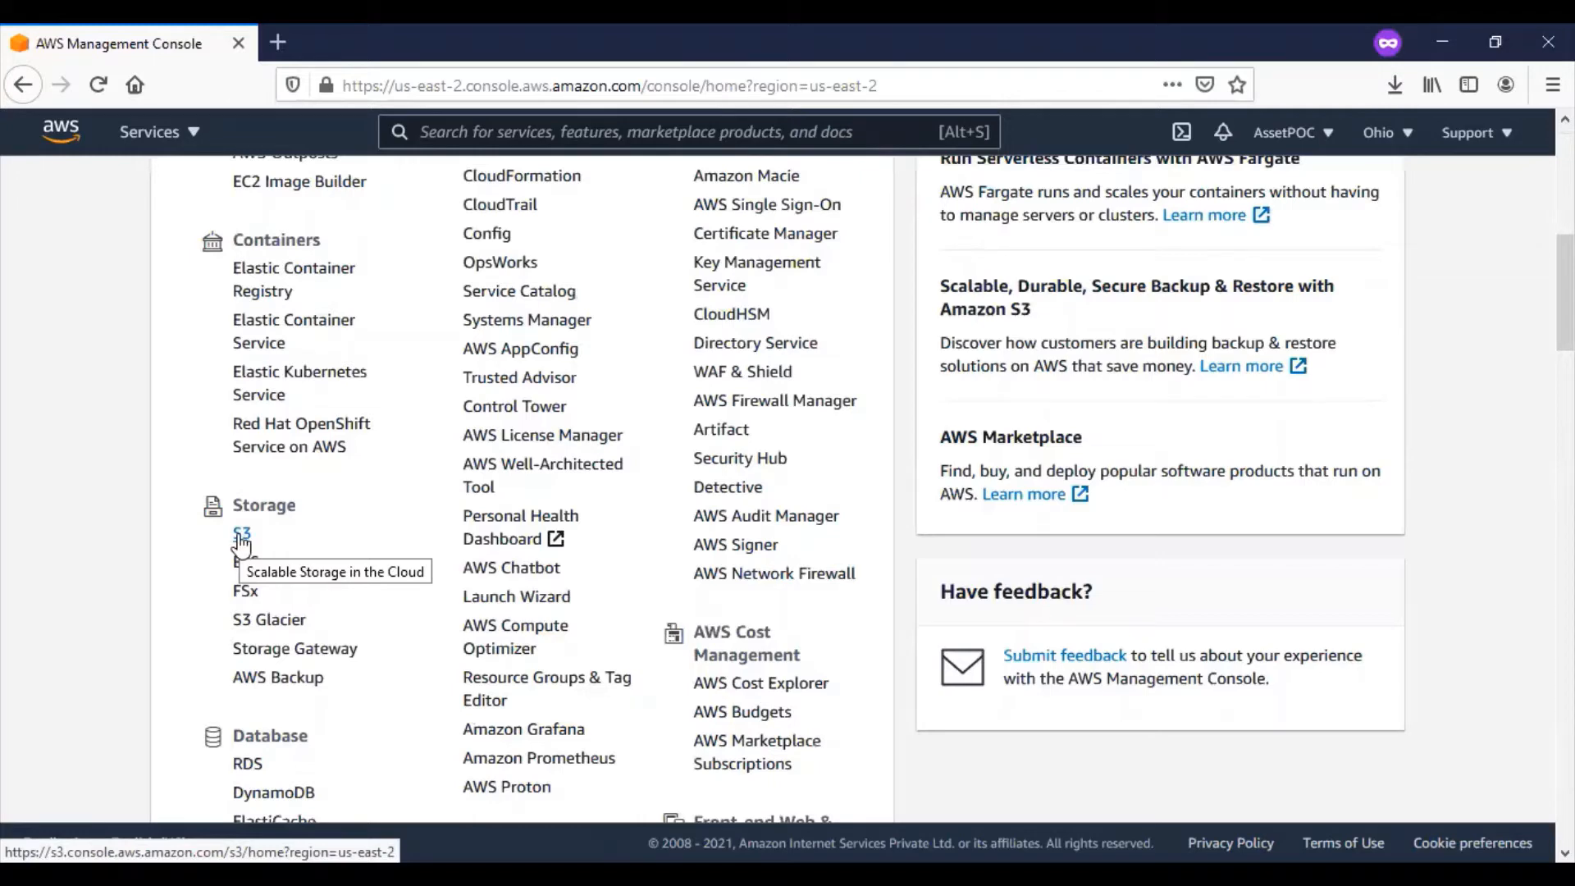
pyautogui.click(241, 531)
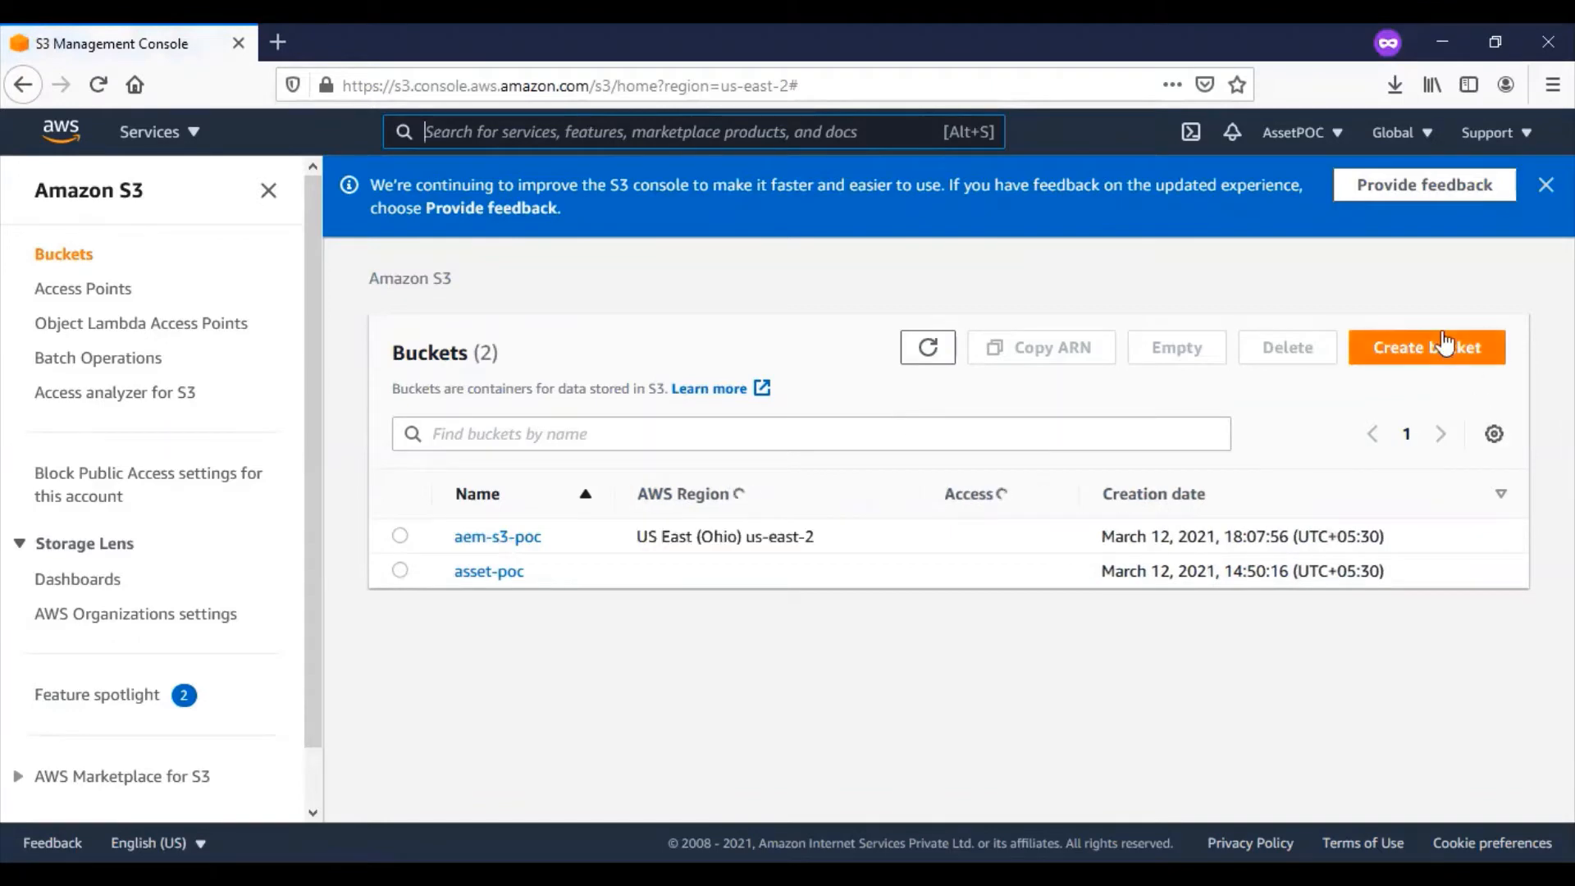
# Step: Create a new S3 bucket named aem-s3-demo in US East (Ohio) with default settings
pyautogui.click(1426, 346)
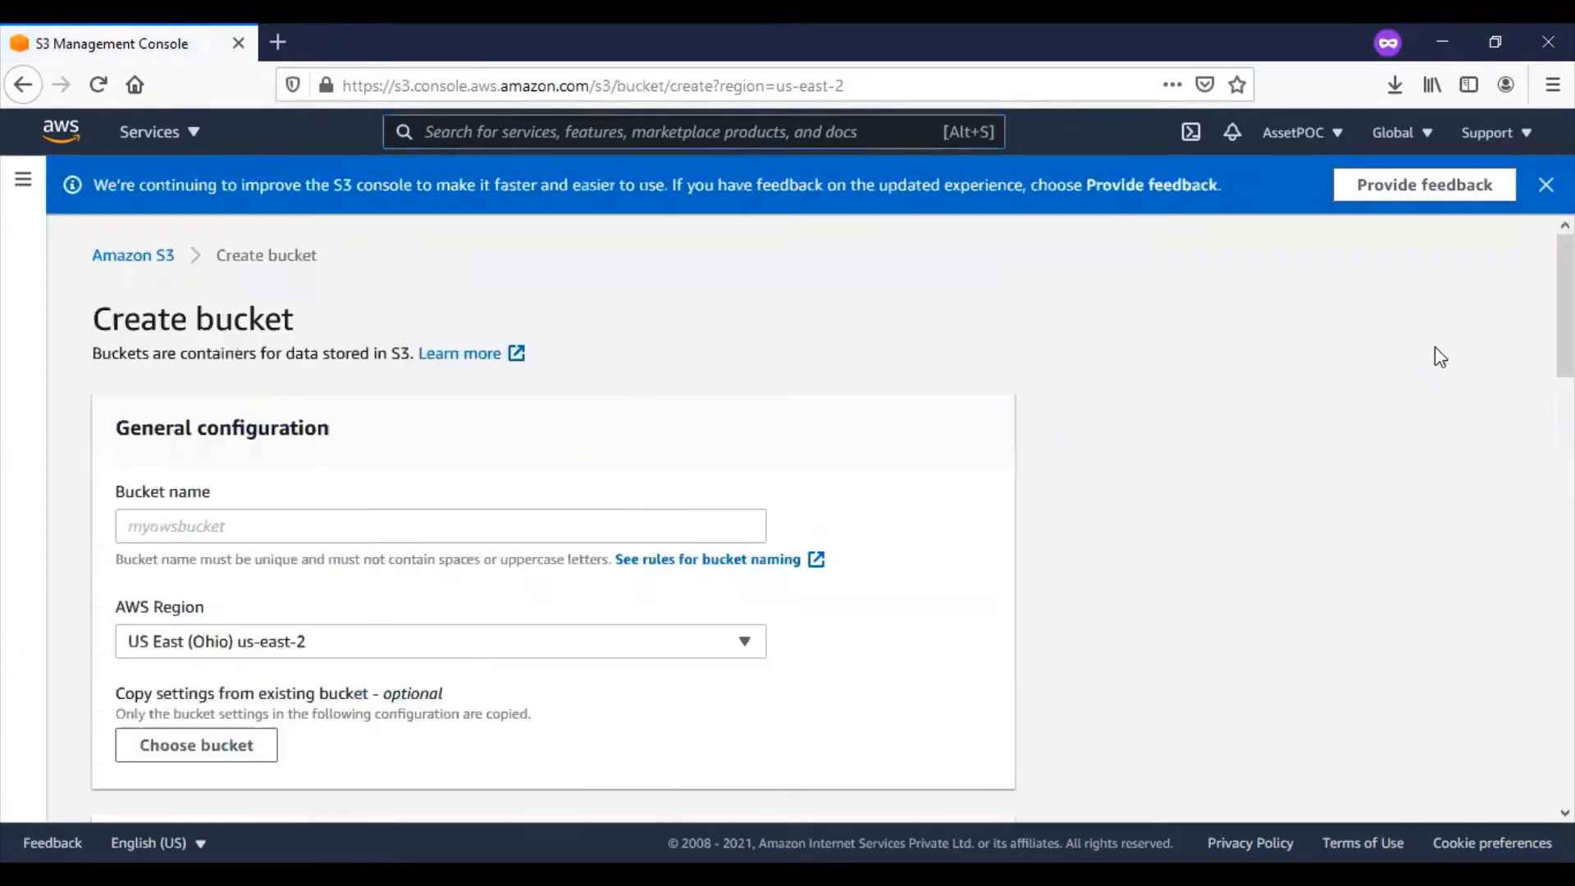
pyautogui.write('aem-s3-')
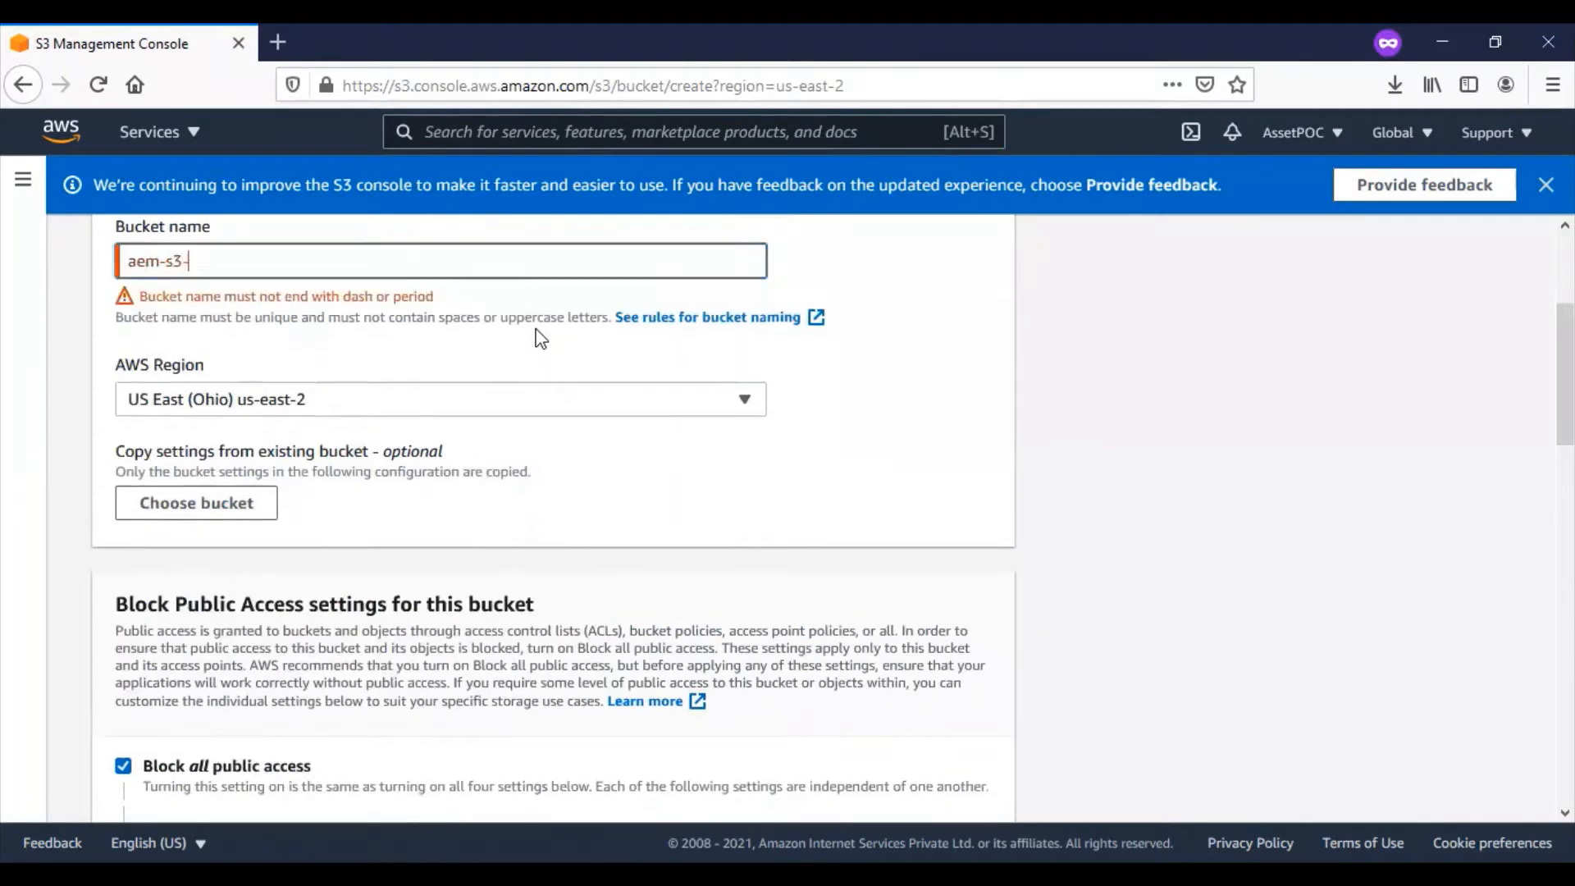
pyautogui.scroll(-3)
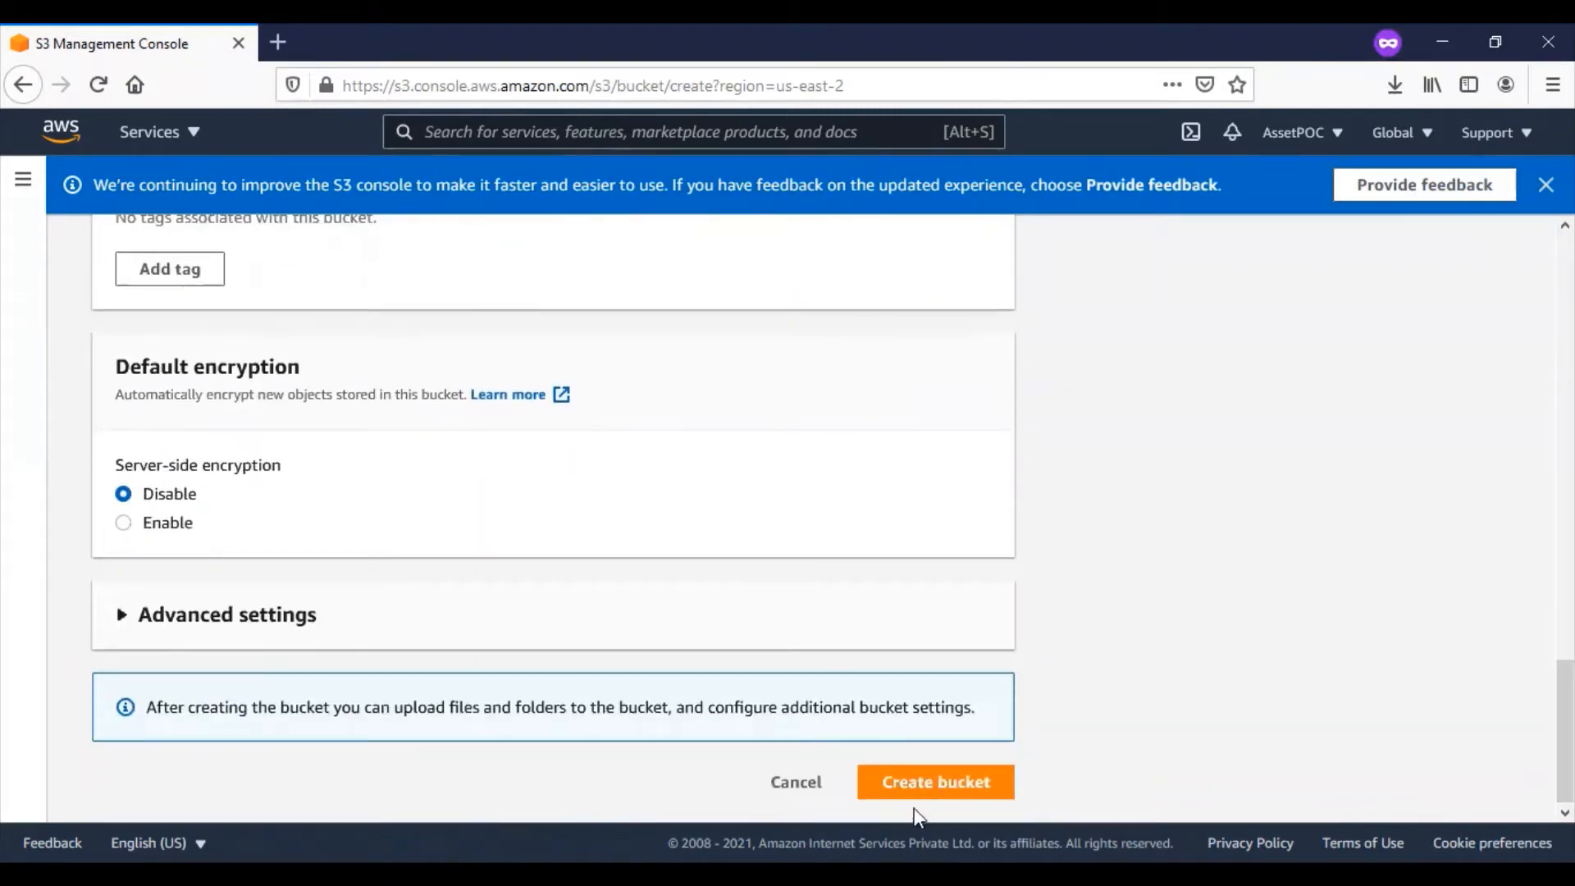
pyautogui.click(933, 781)
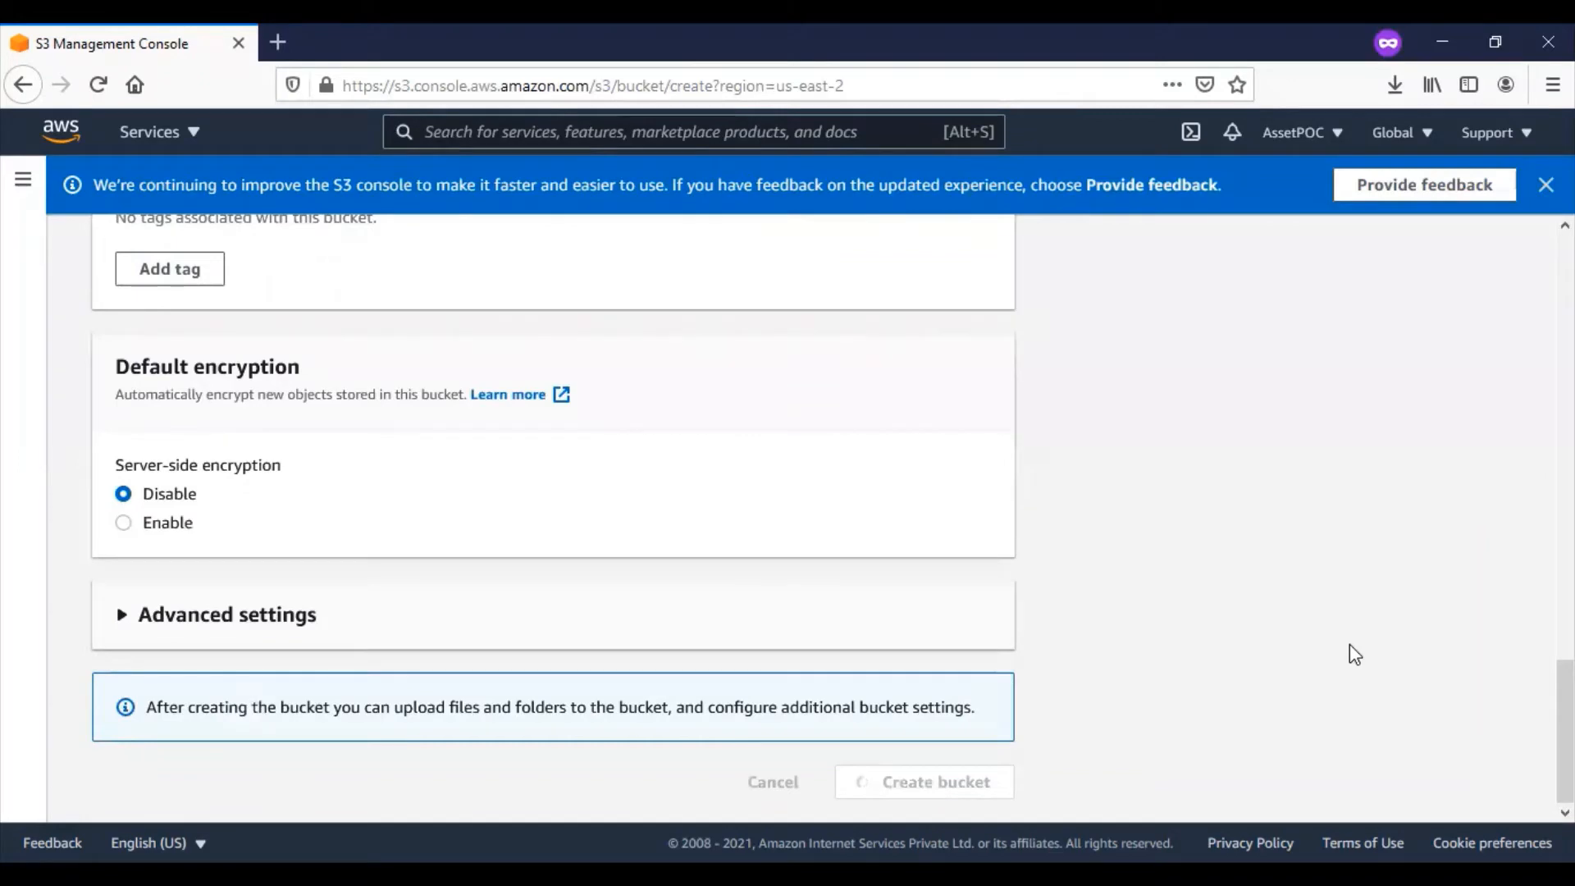
pyautogui.click(933, 781)
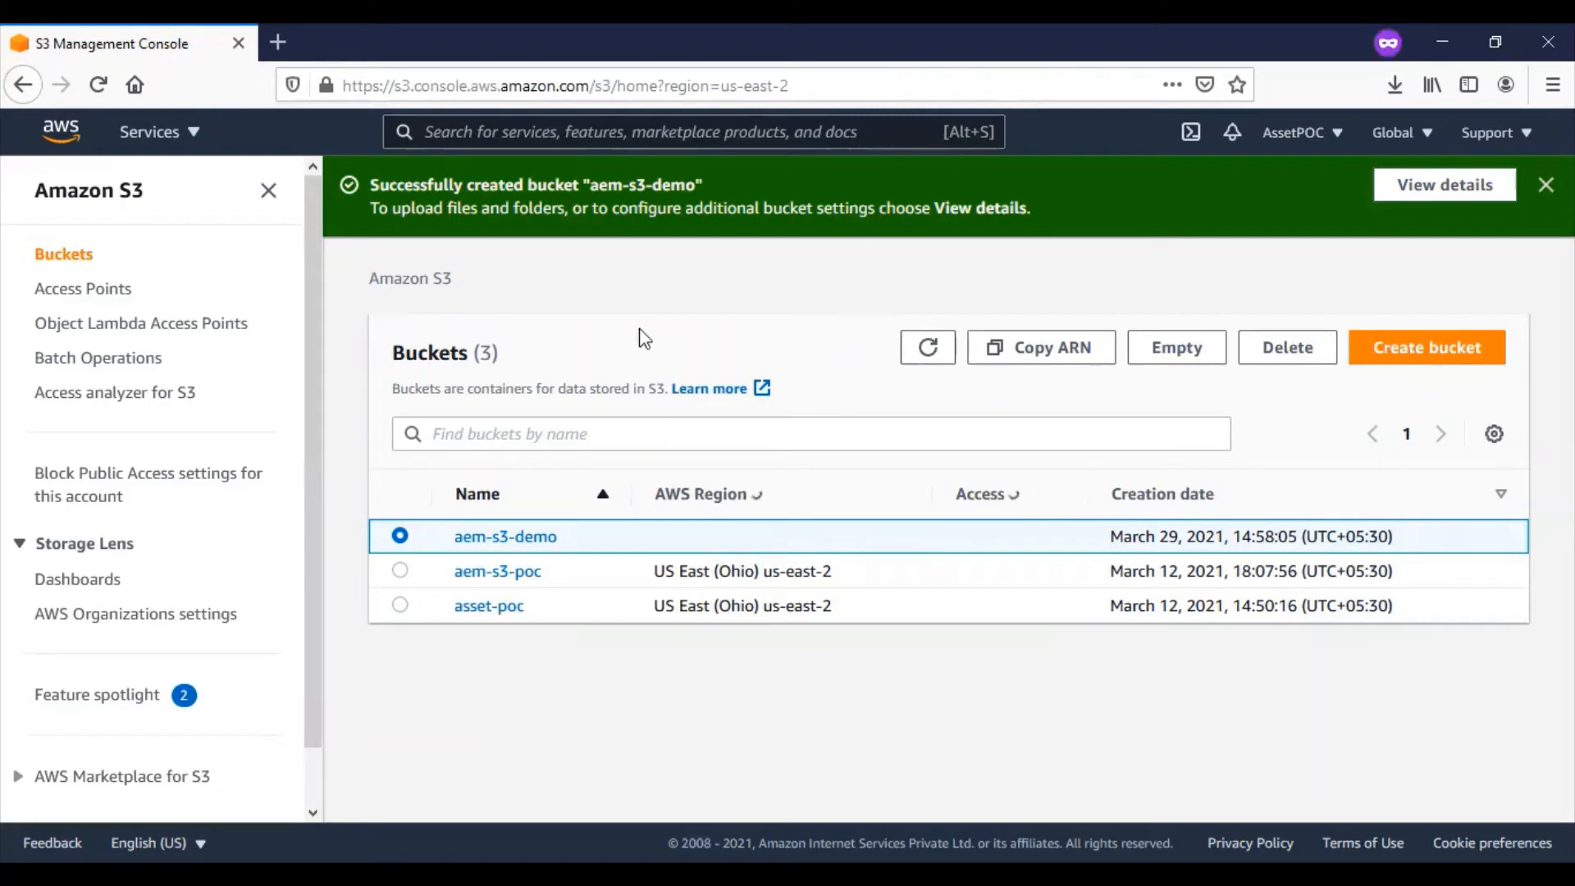
# Step: Go to IAM Policies and start a new customer managed policy
pyautogui.click(149, 132)
pyautogui.write('IAM')
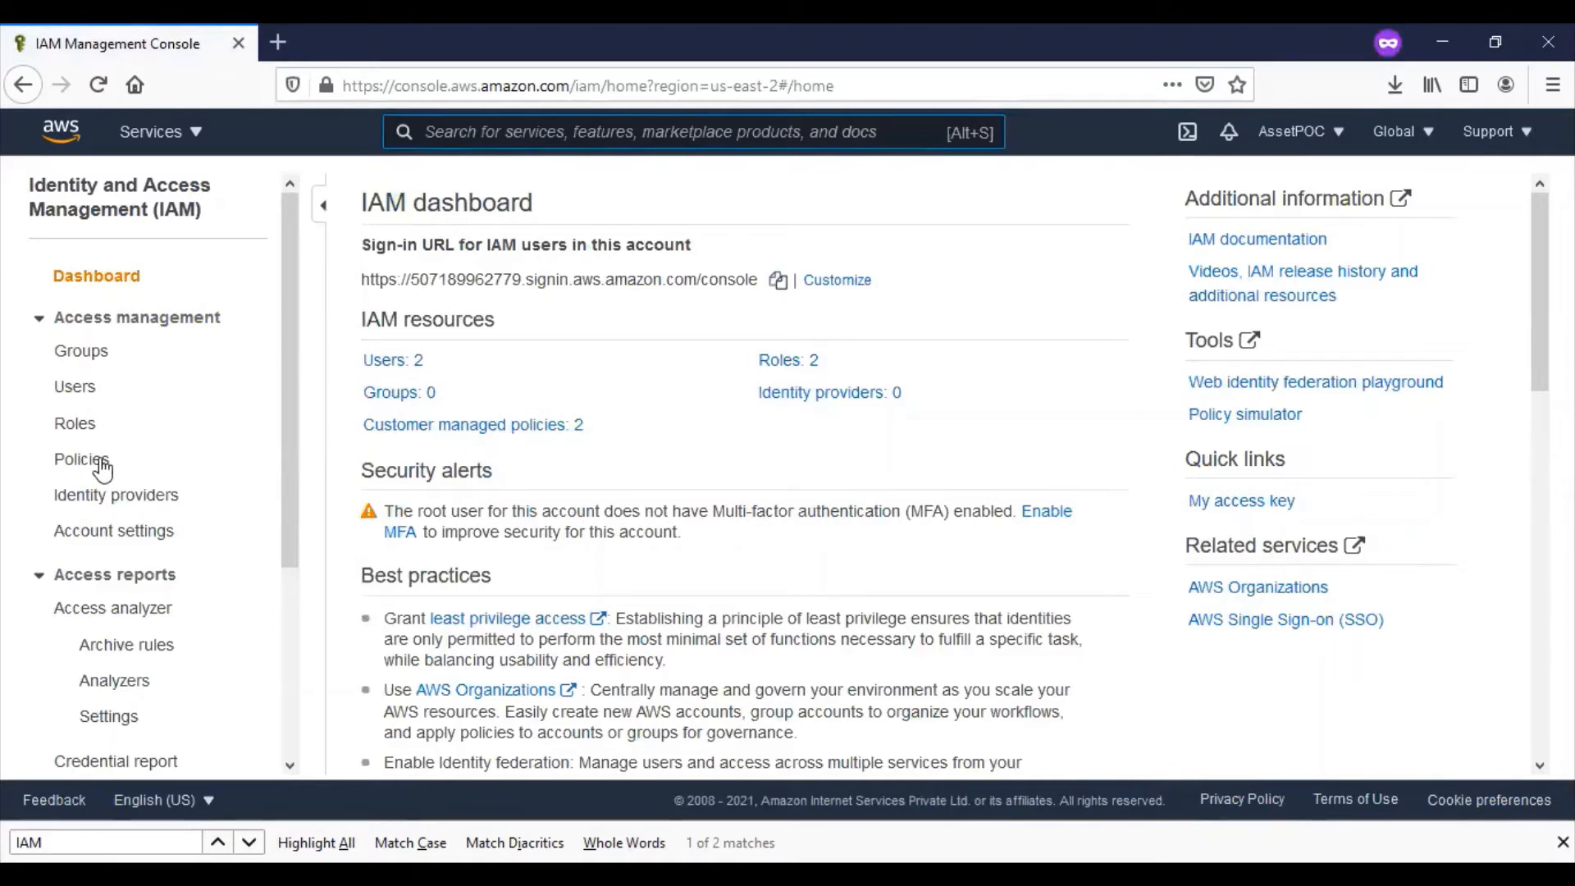
pyautogui.click(80, 460)
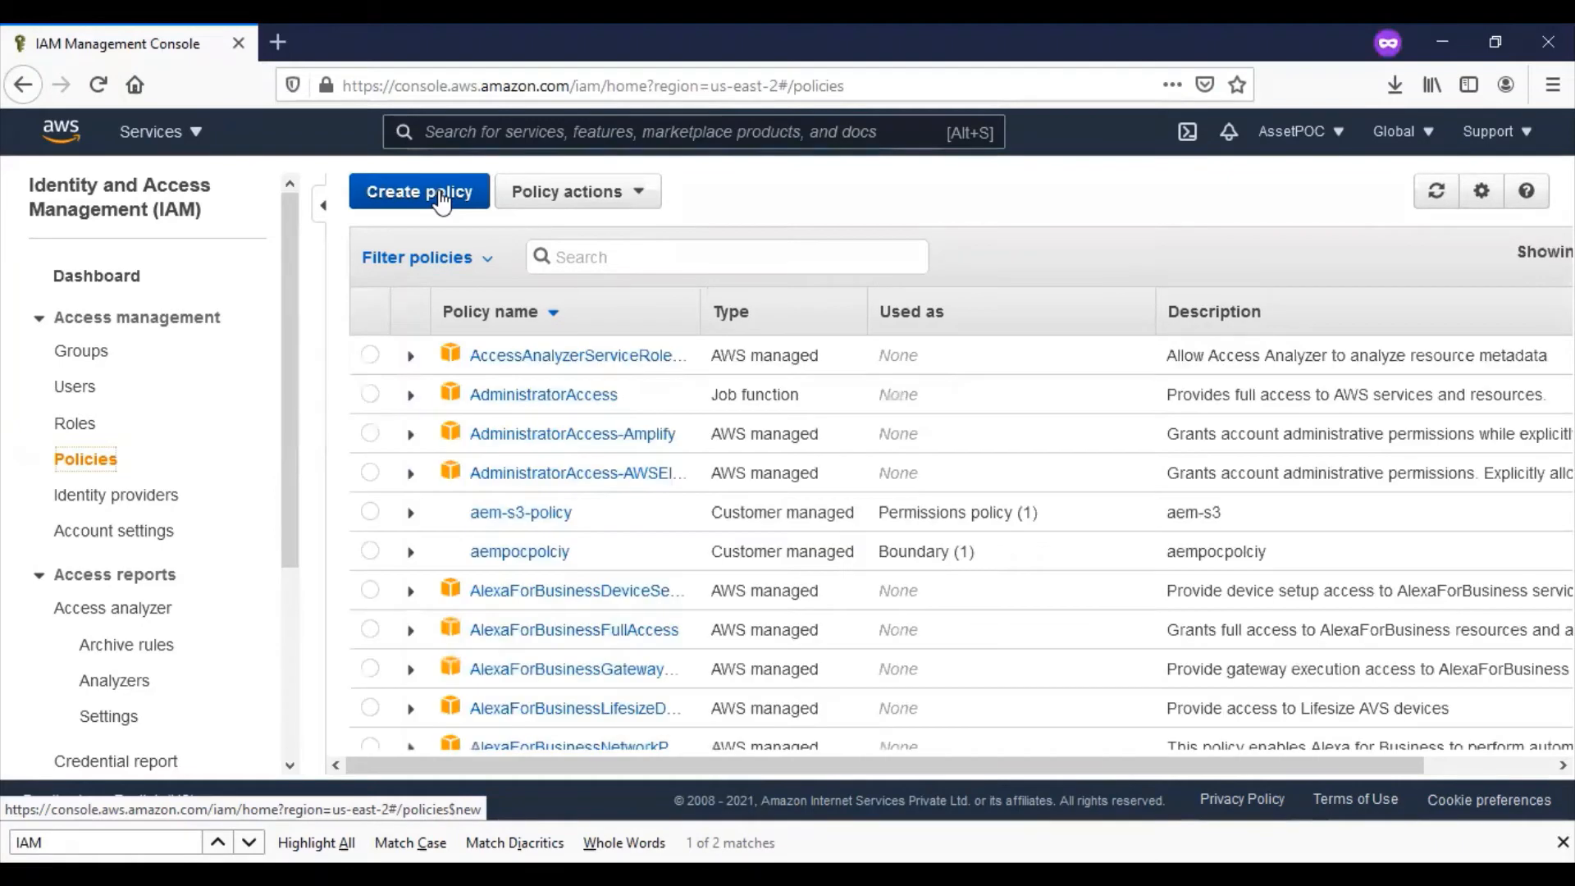
pyautogui.click(419, 190)
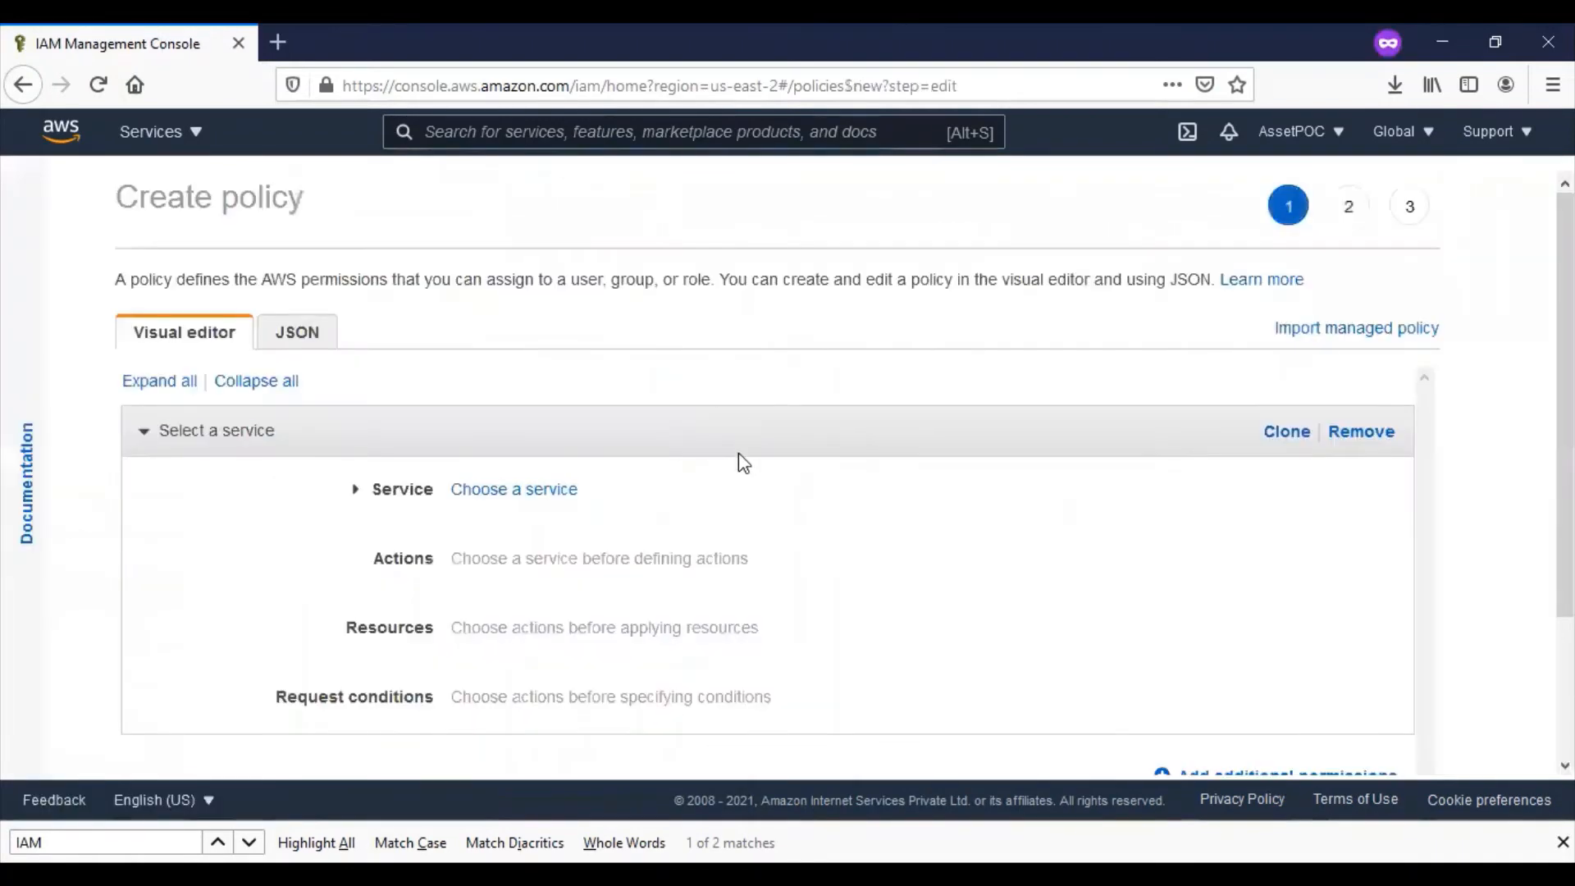
# Step: Choose S3 as the policy's service and allow All S3 actions (s3:*)
pyautogui.write('s3')
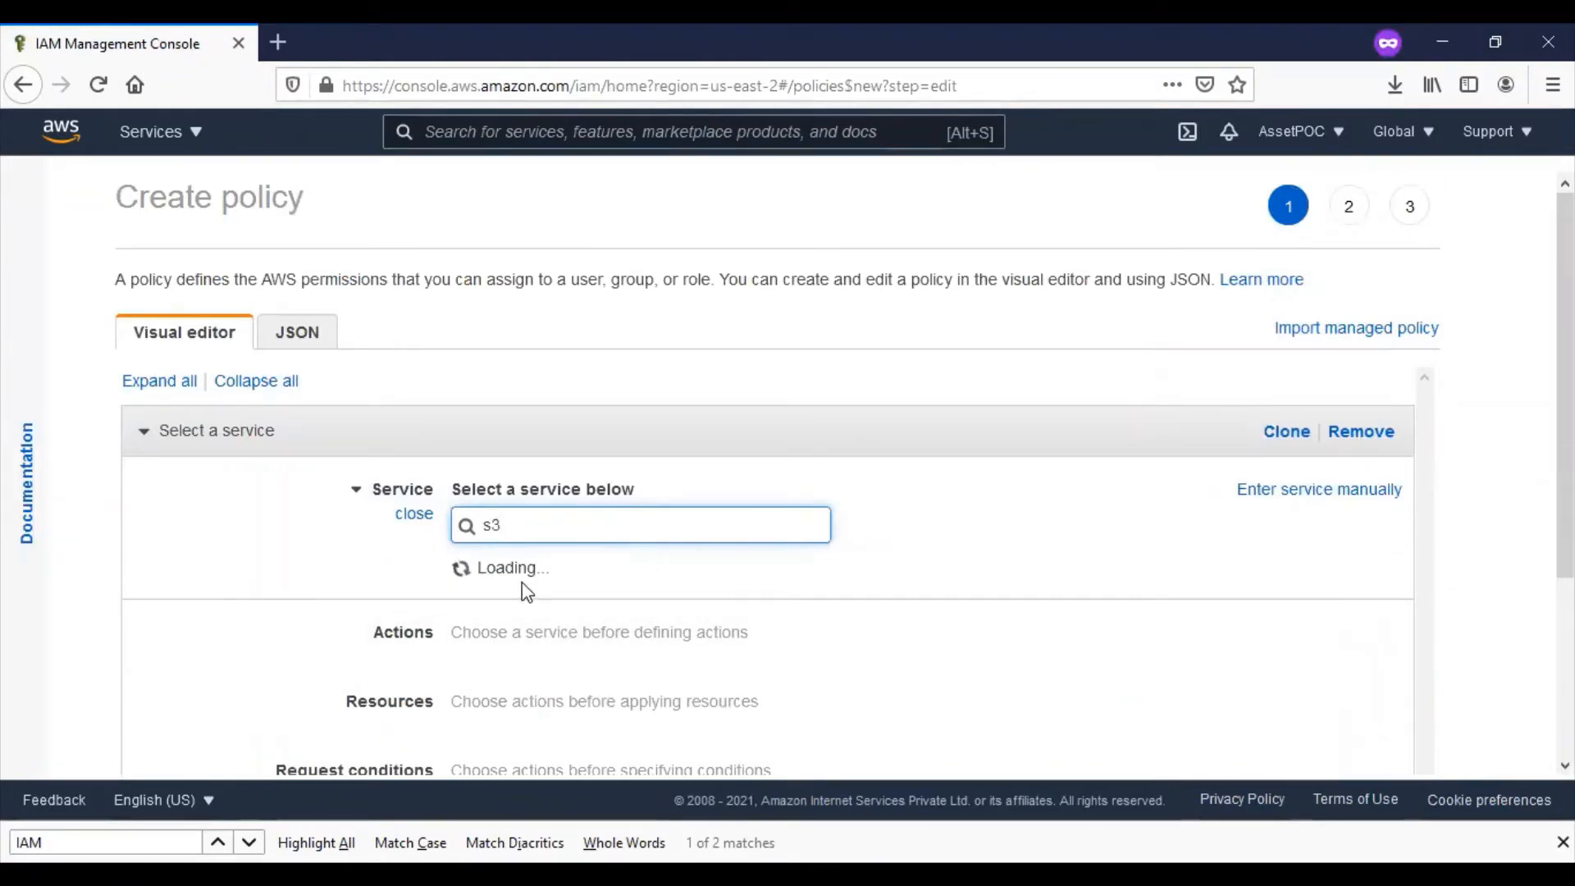
pyautogui.click(640, 525)
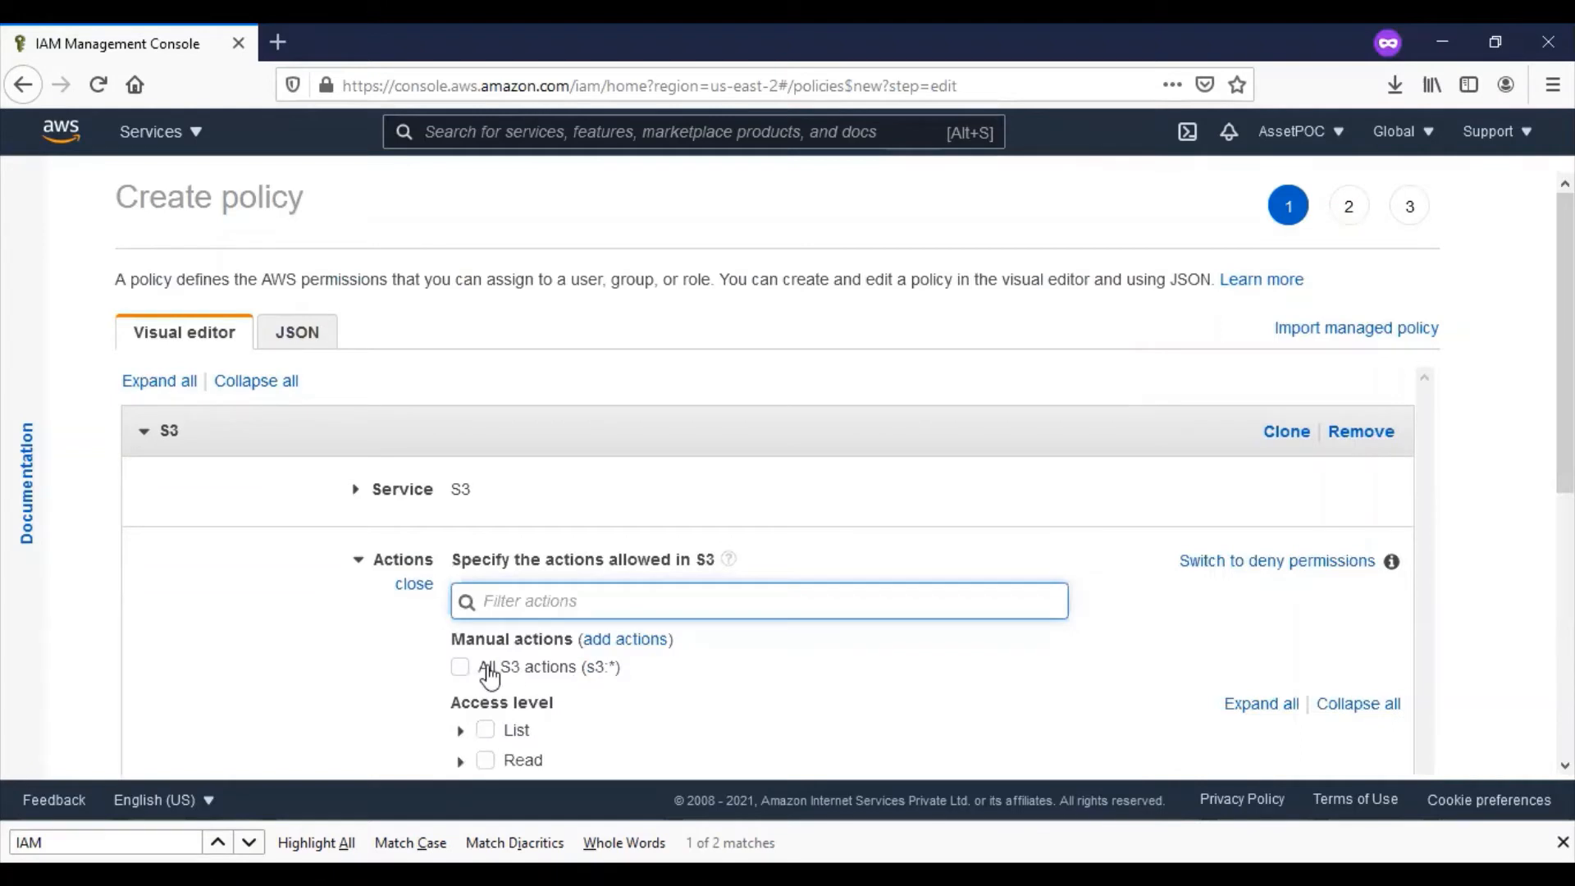
pyautogui.click(460, 667)
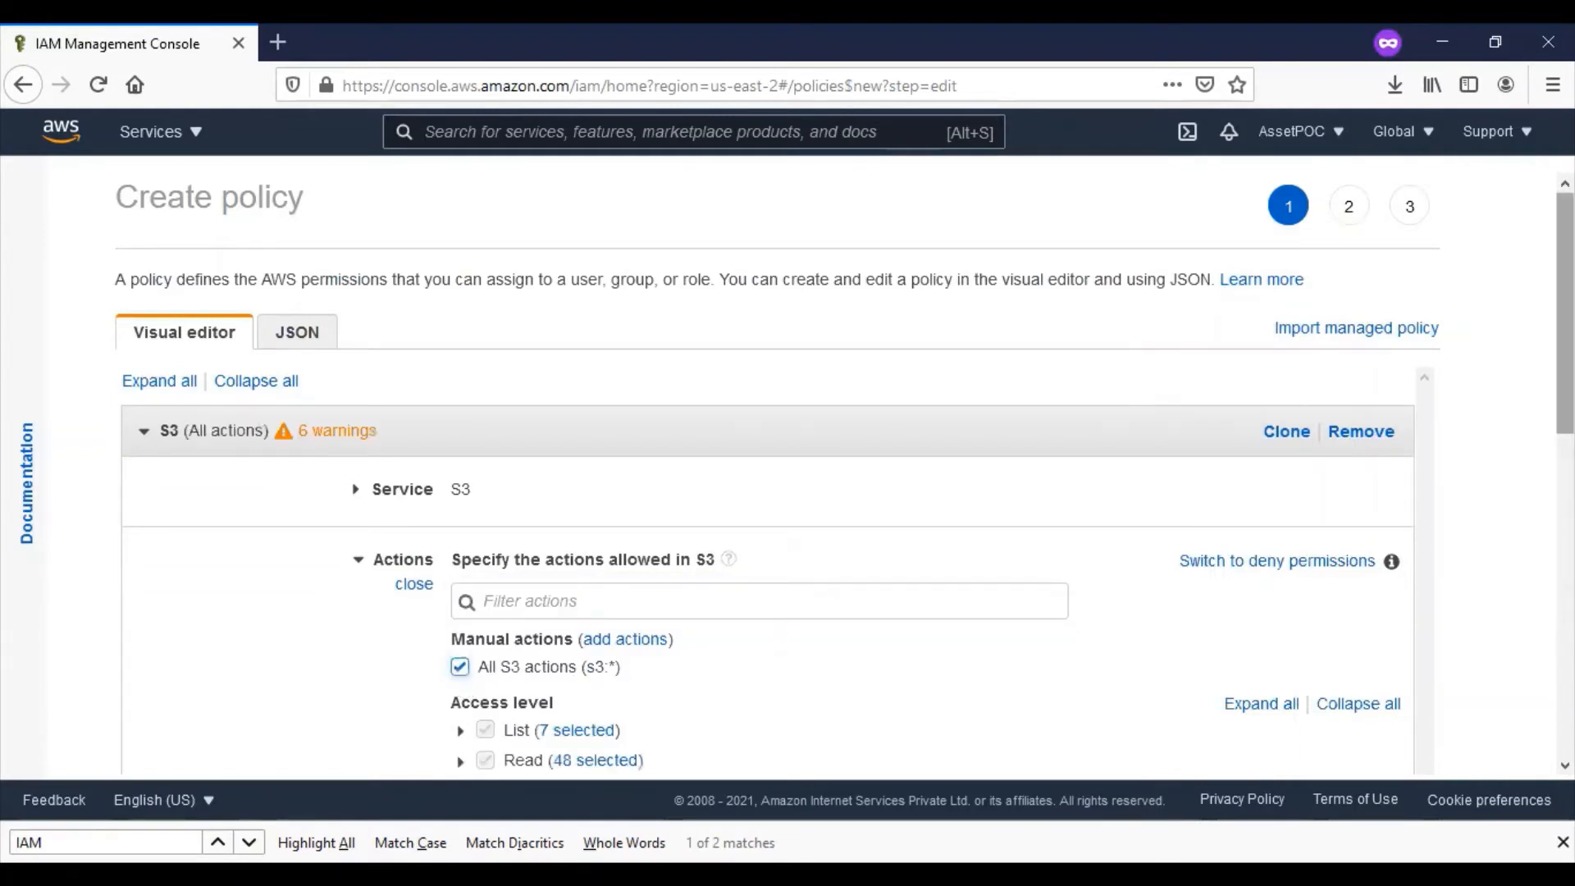
pyautogui.scroll(-3)
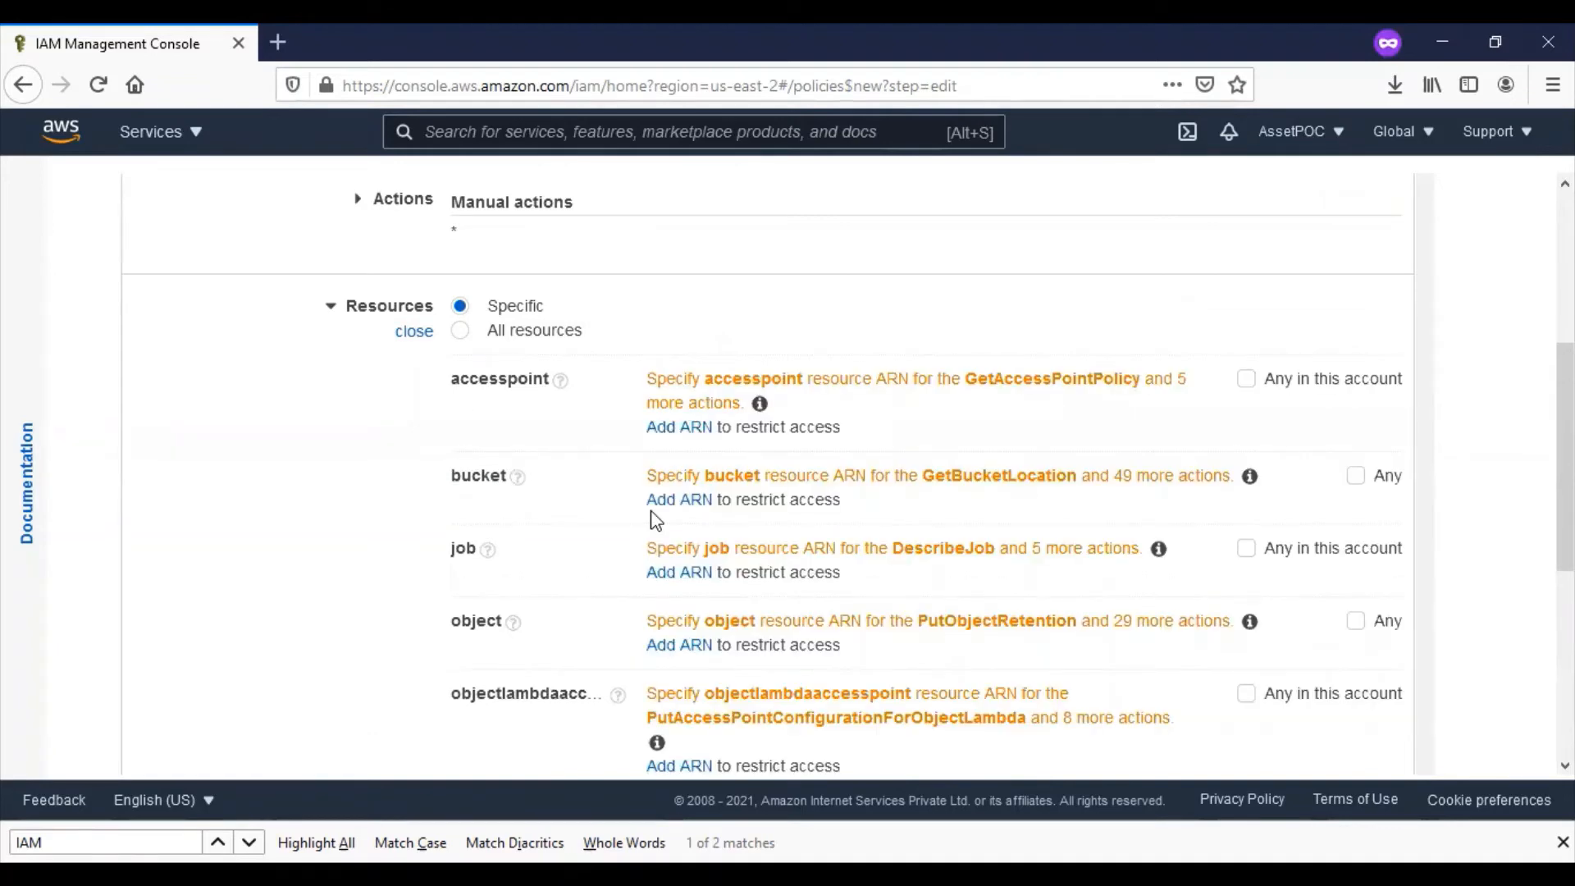
# Step: Limit resources to bucket aem-s3-demo with any object, review and create aem-s3-demo-Policy
pyautogui.click(677, 644)
pyautogui.write('aem-s3-demo')
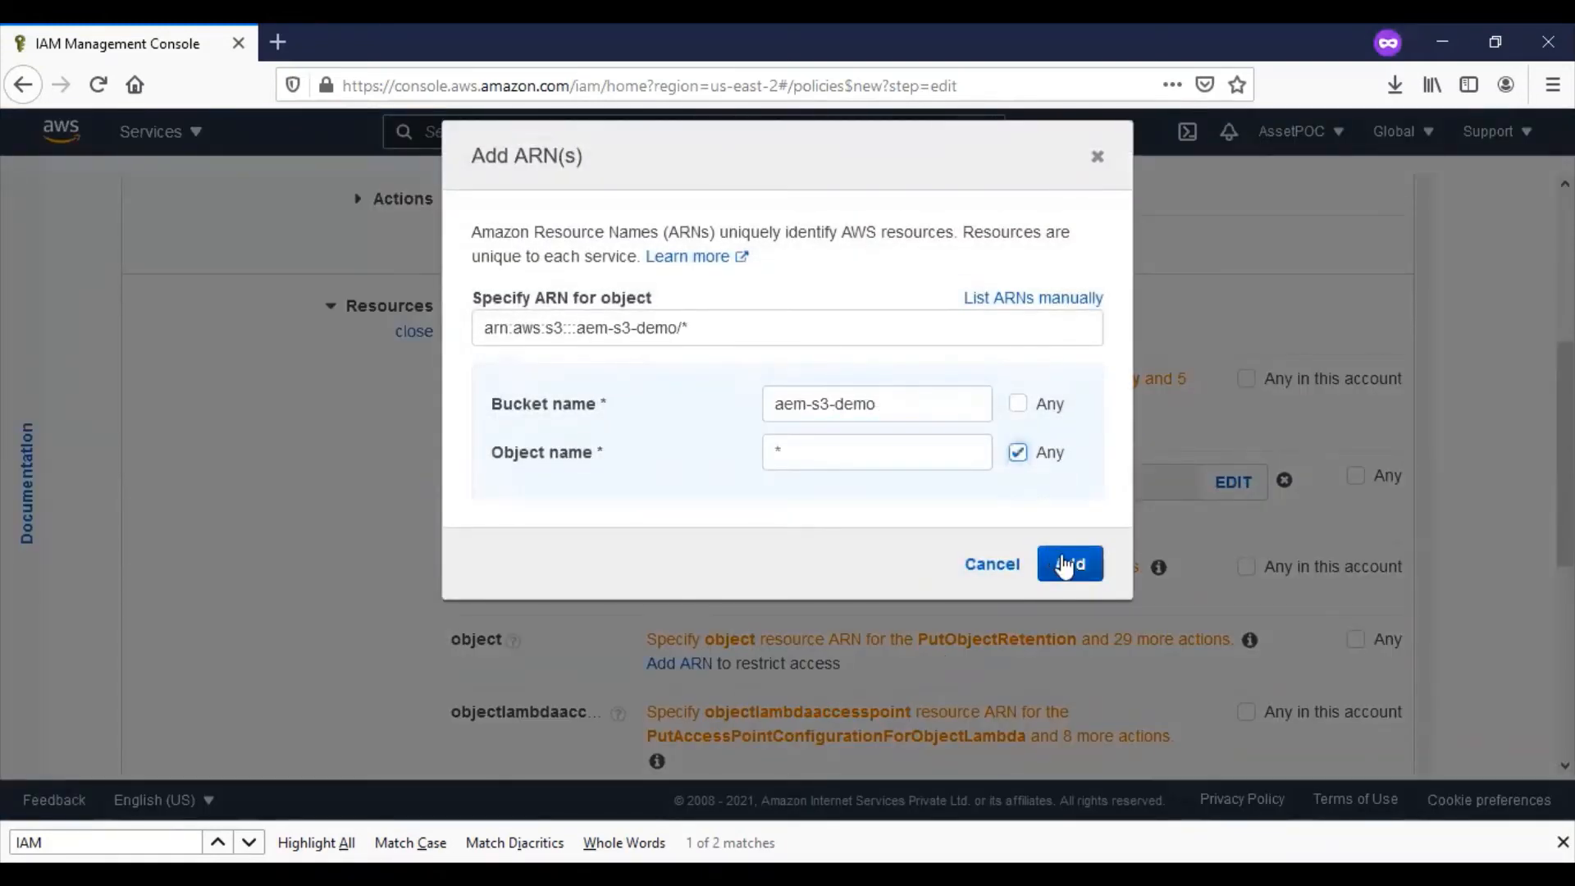
pyautogui.click(1068, 563)
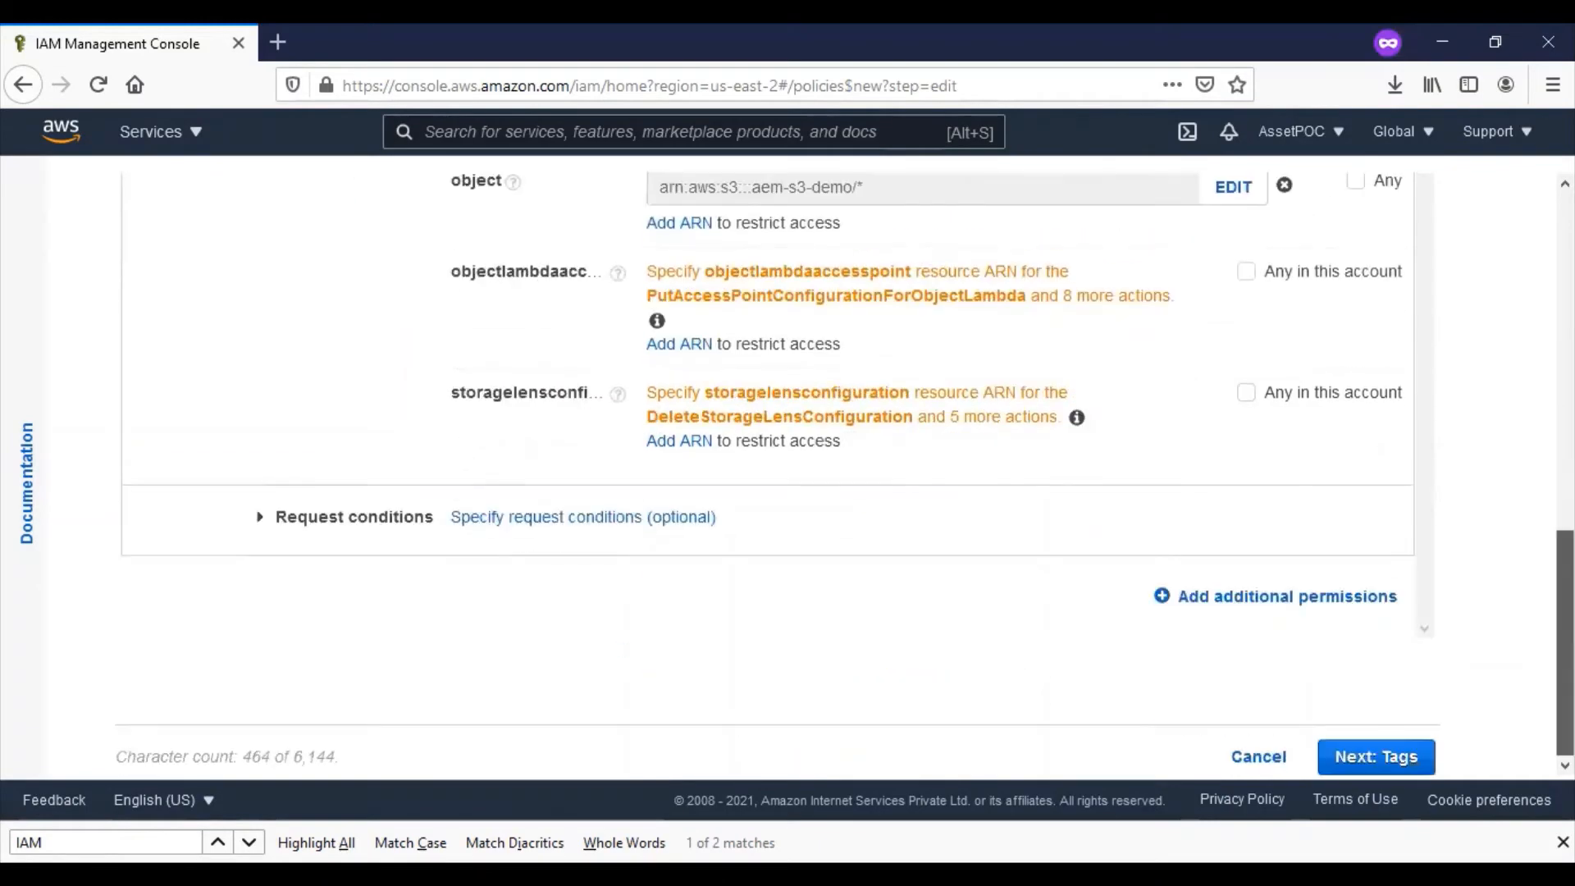
pyautogui.click(1375, 756)
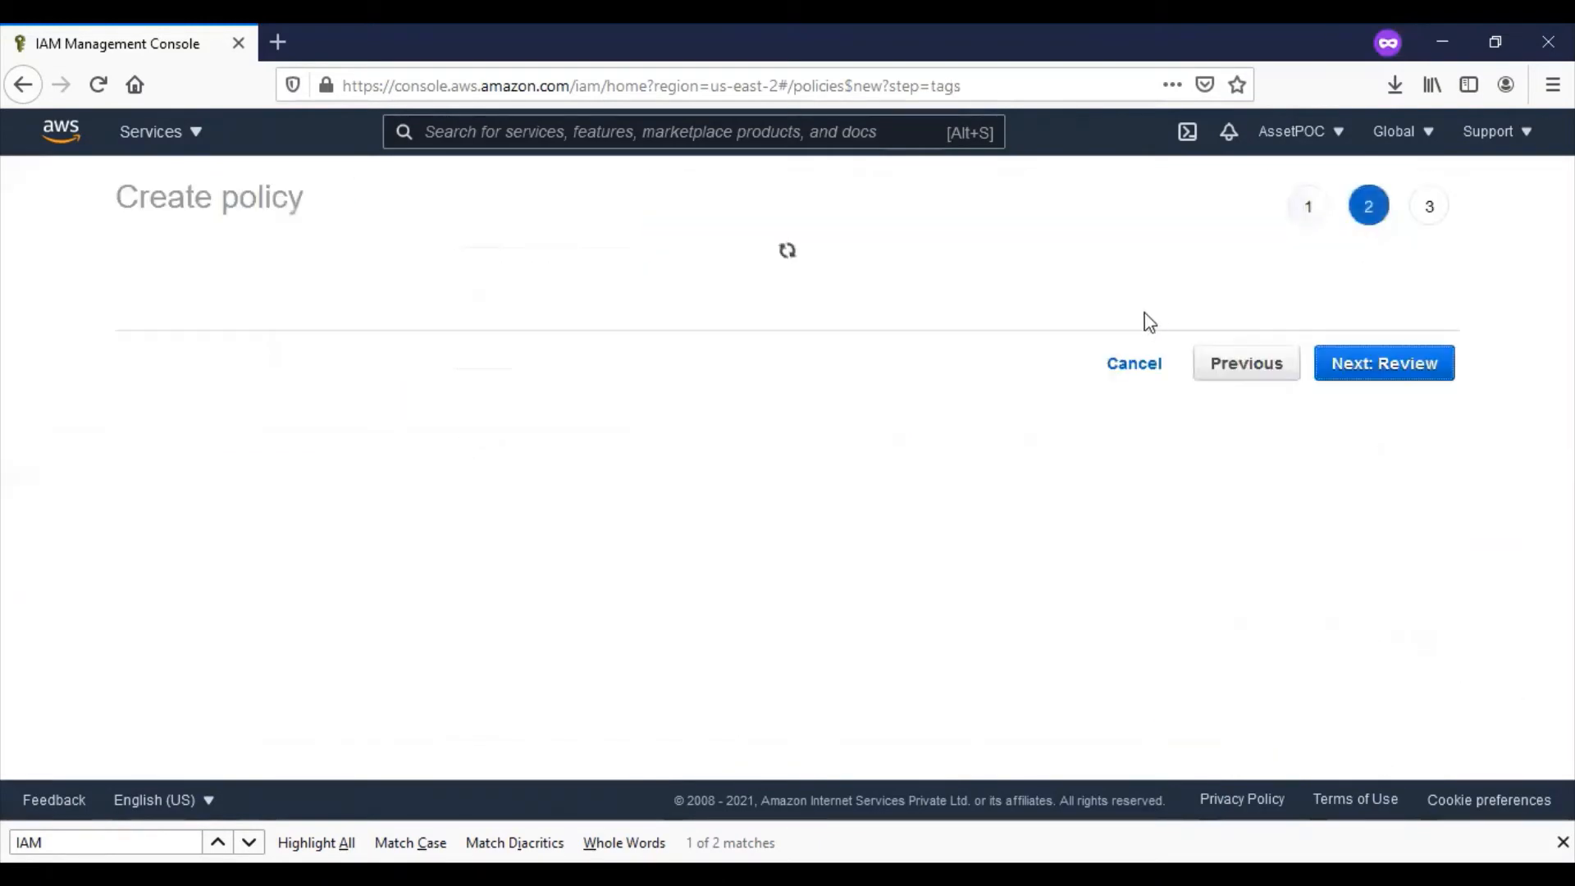
pyautogui.click(1383, 363)
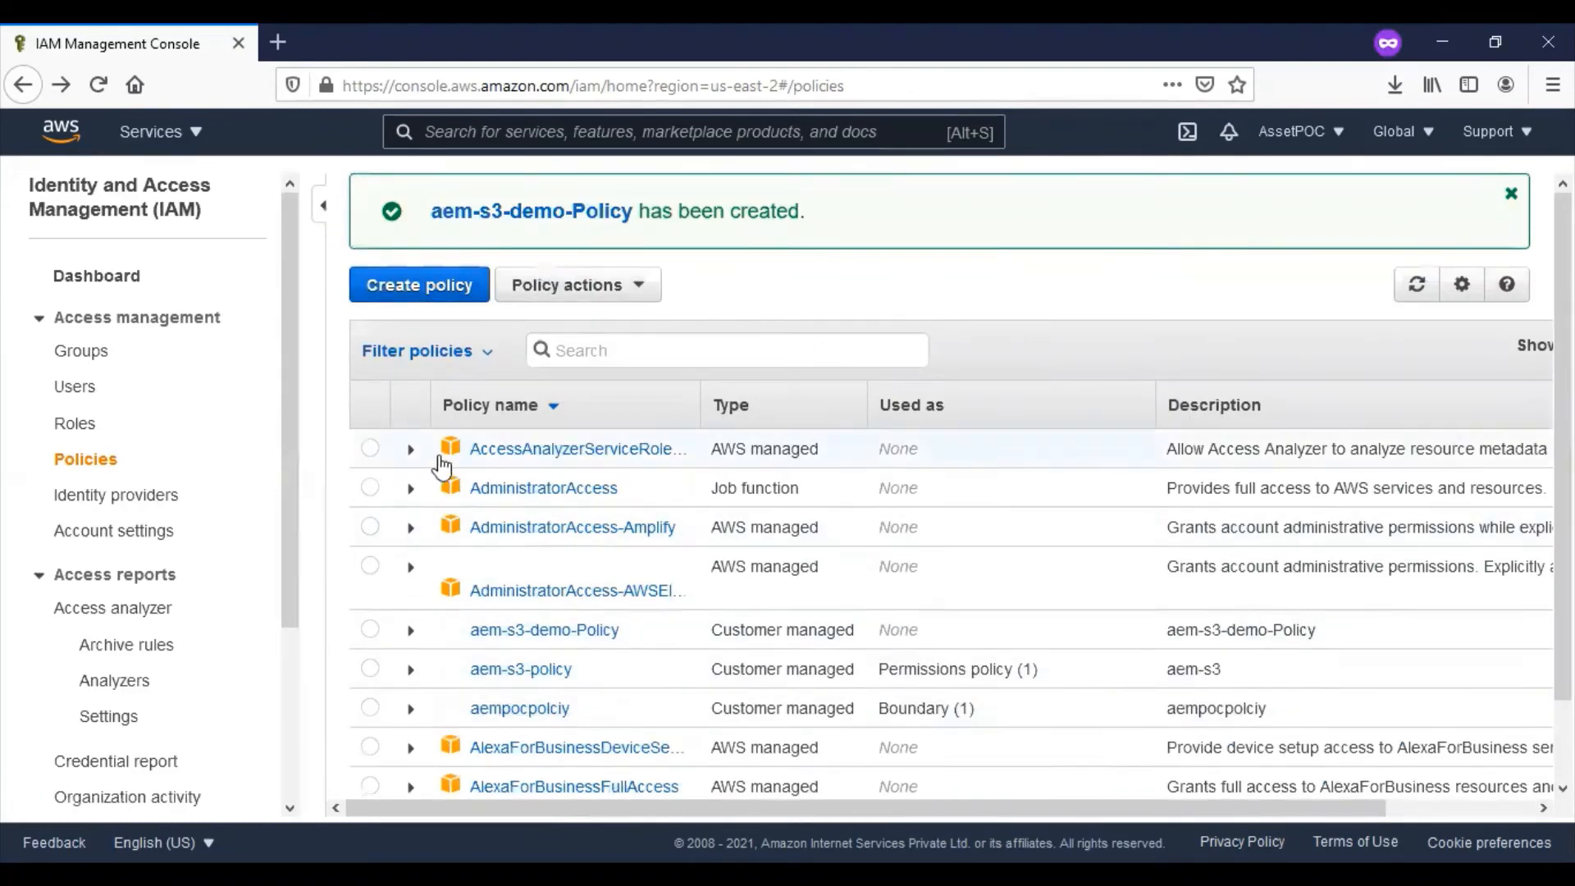
# Step: Begin a new IAM user named aem-s3-demo-user with Programmatic access selected
pyautogui.click(77, 386)
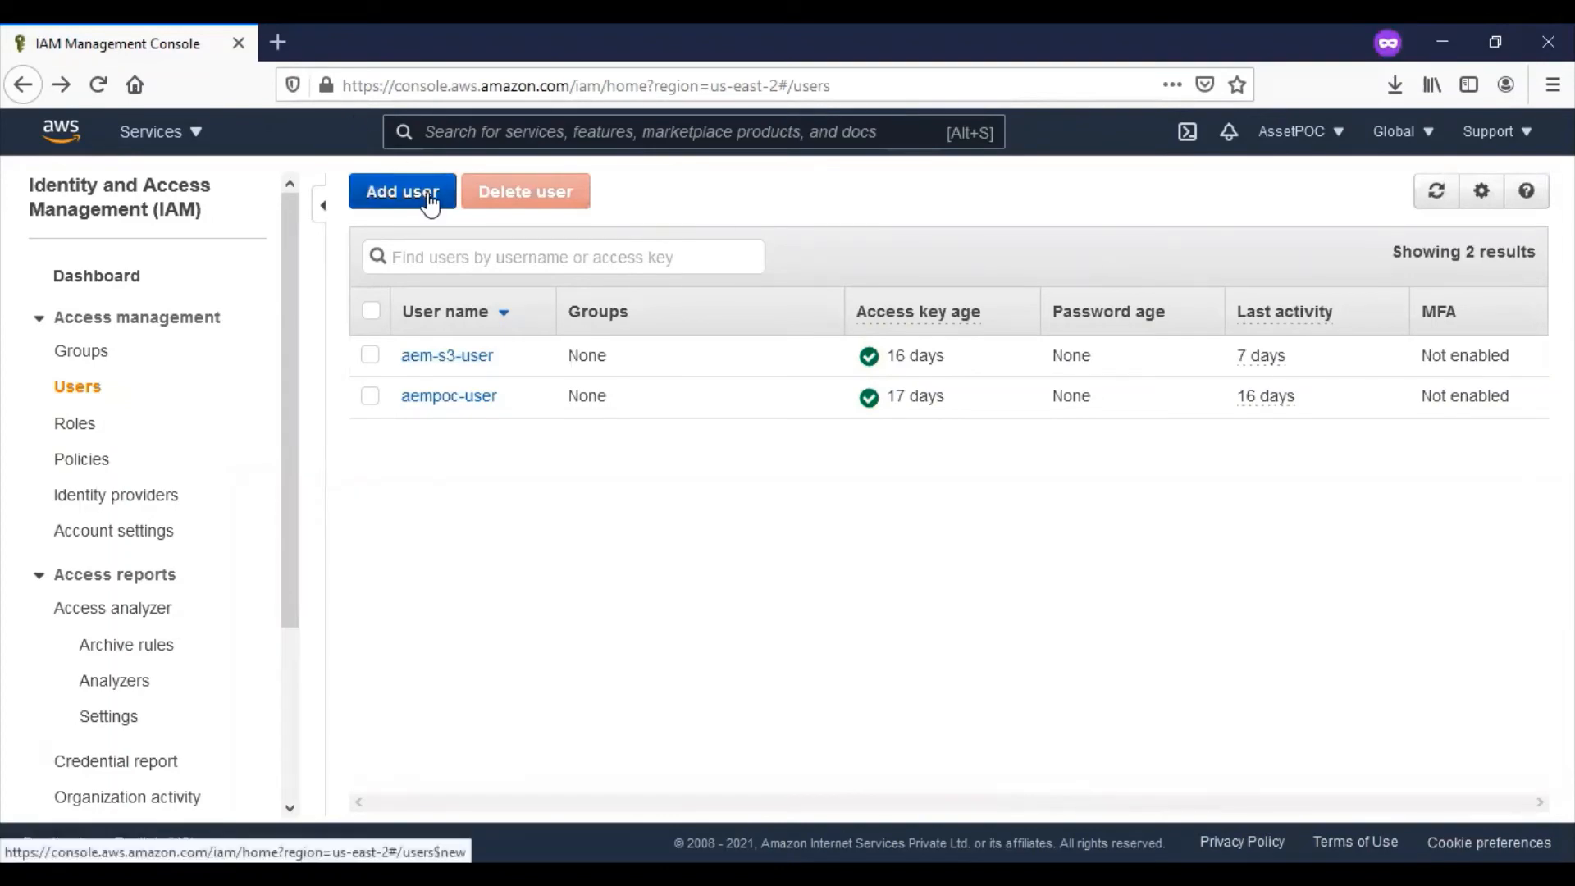
pyautogui.click(401, 190)
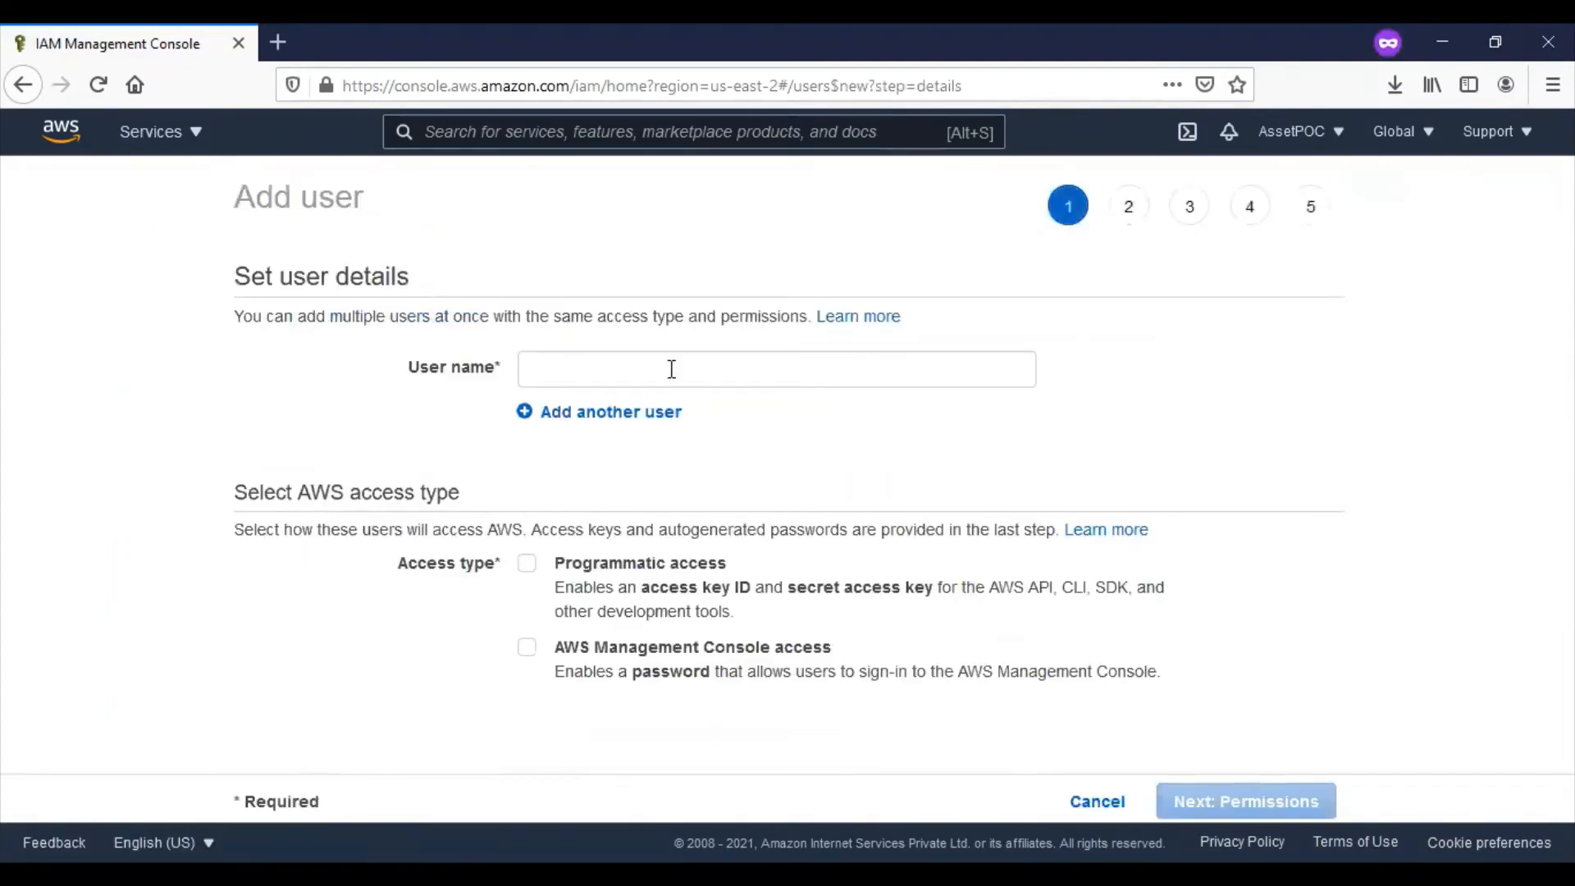
pyautogui.click(527, 561)
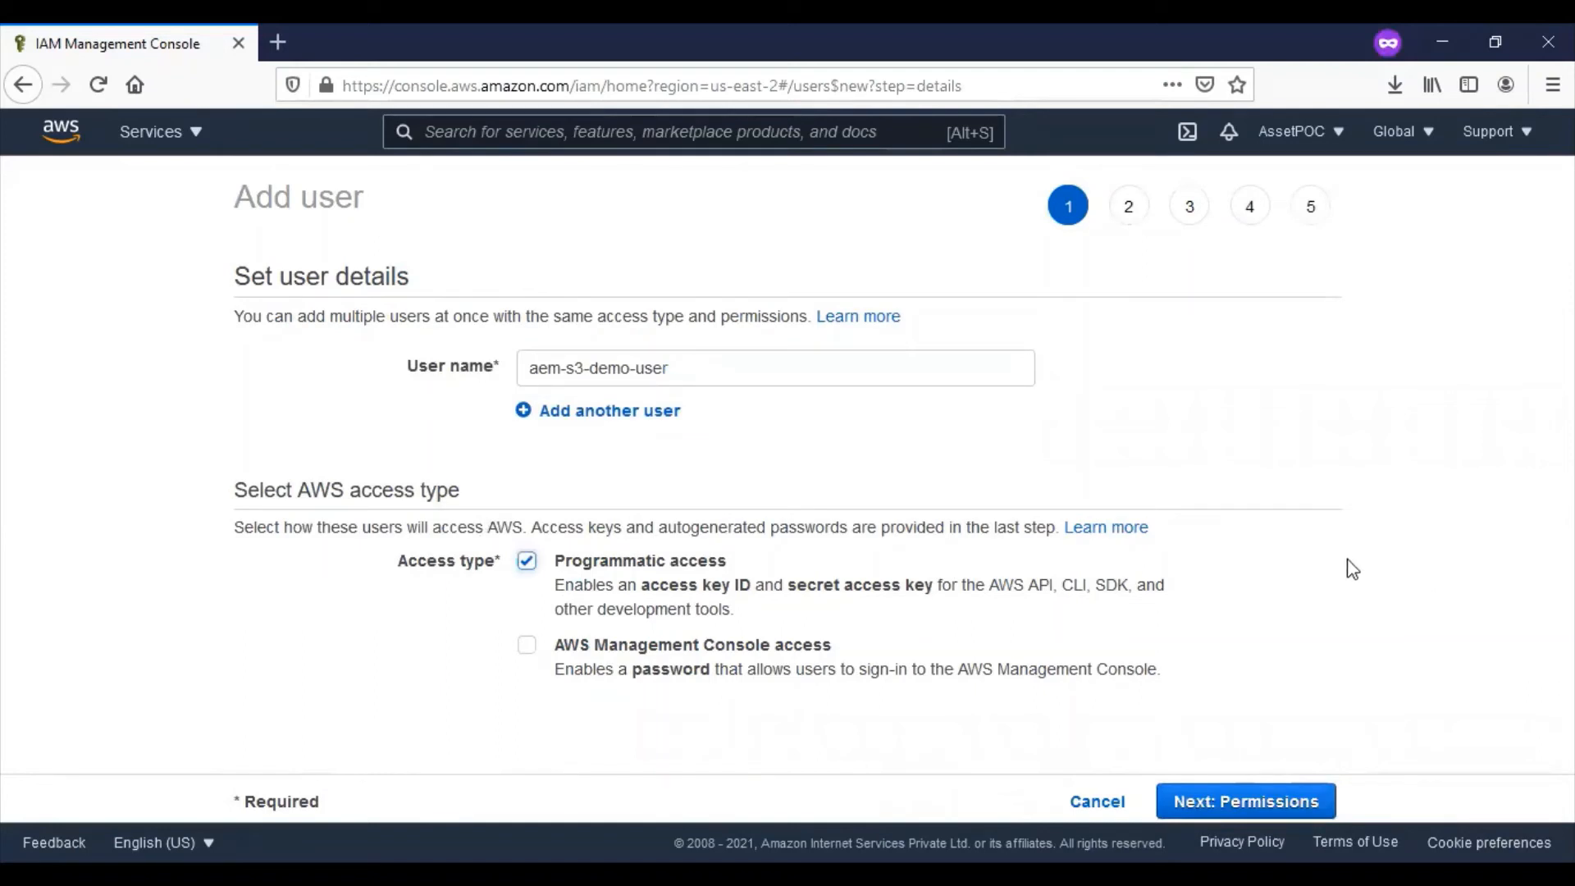
# Step: Add the user to group aem-user, create it and reveal its access key ID and secret
pyautogui.click(1246, 801)
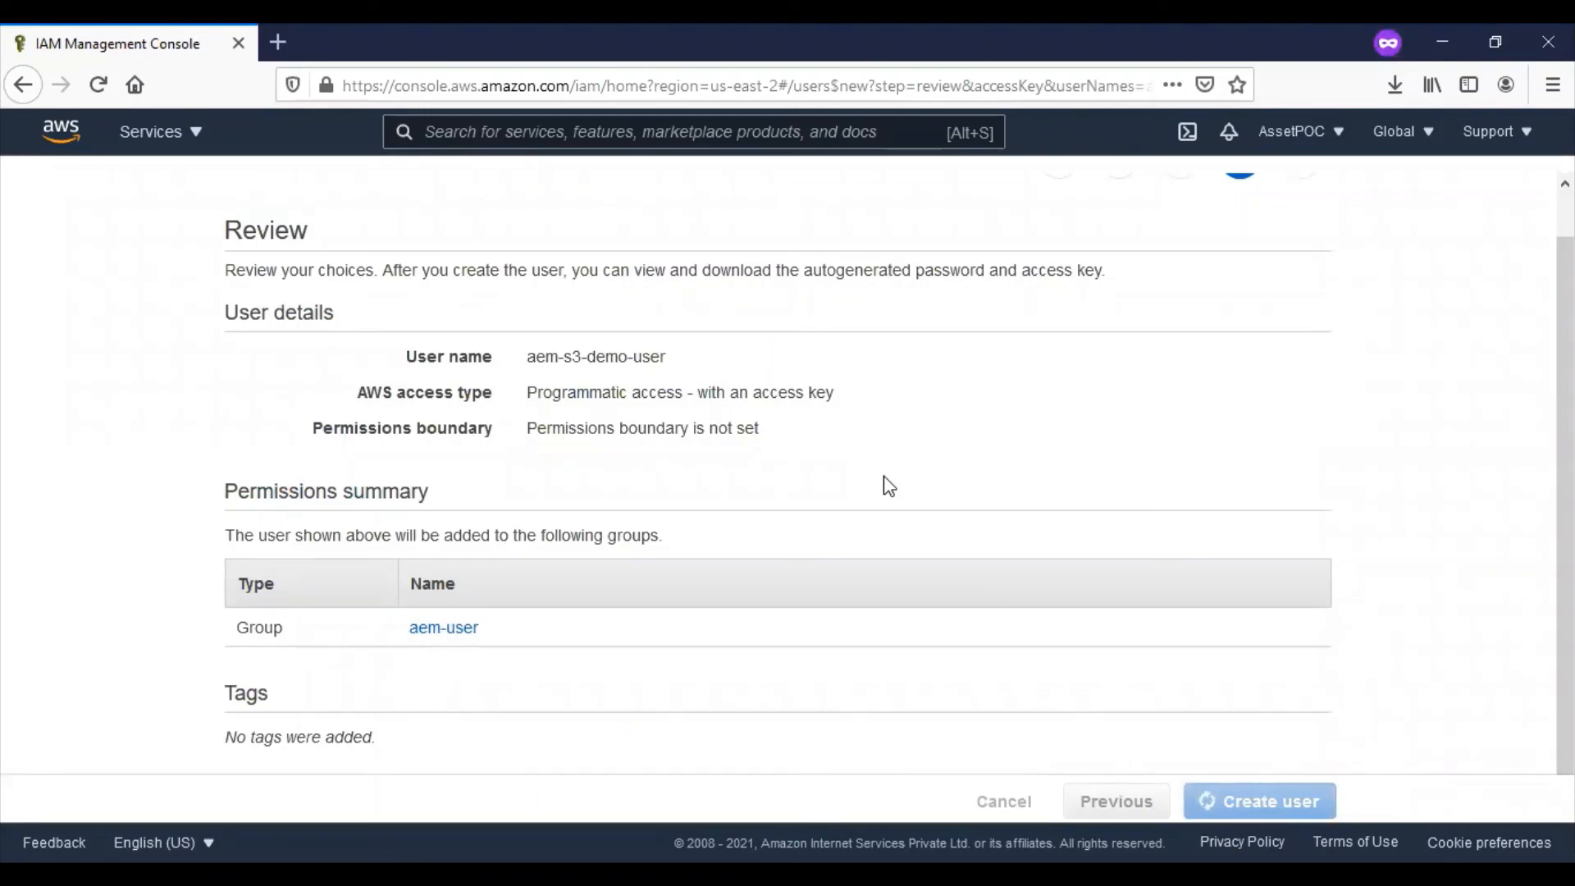
pyautogui.click(1259, 801)
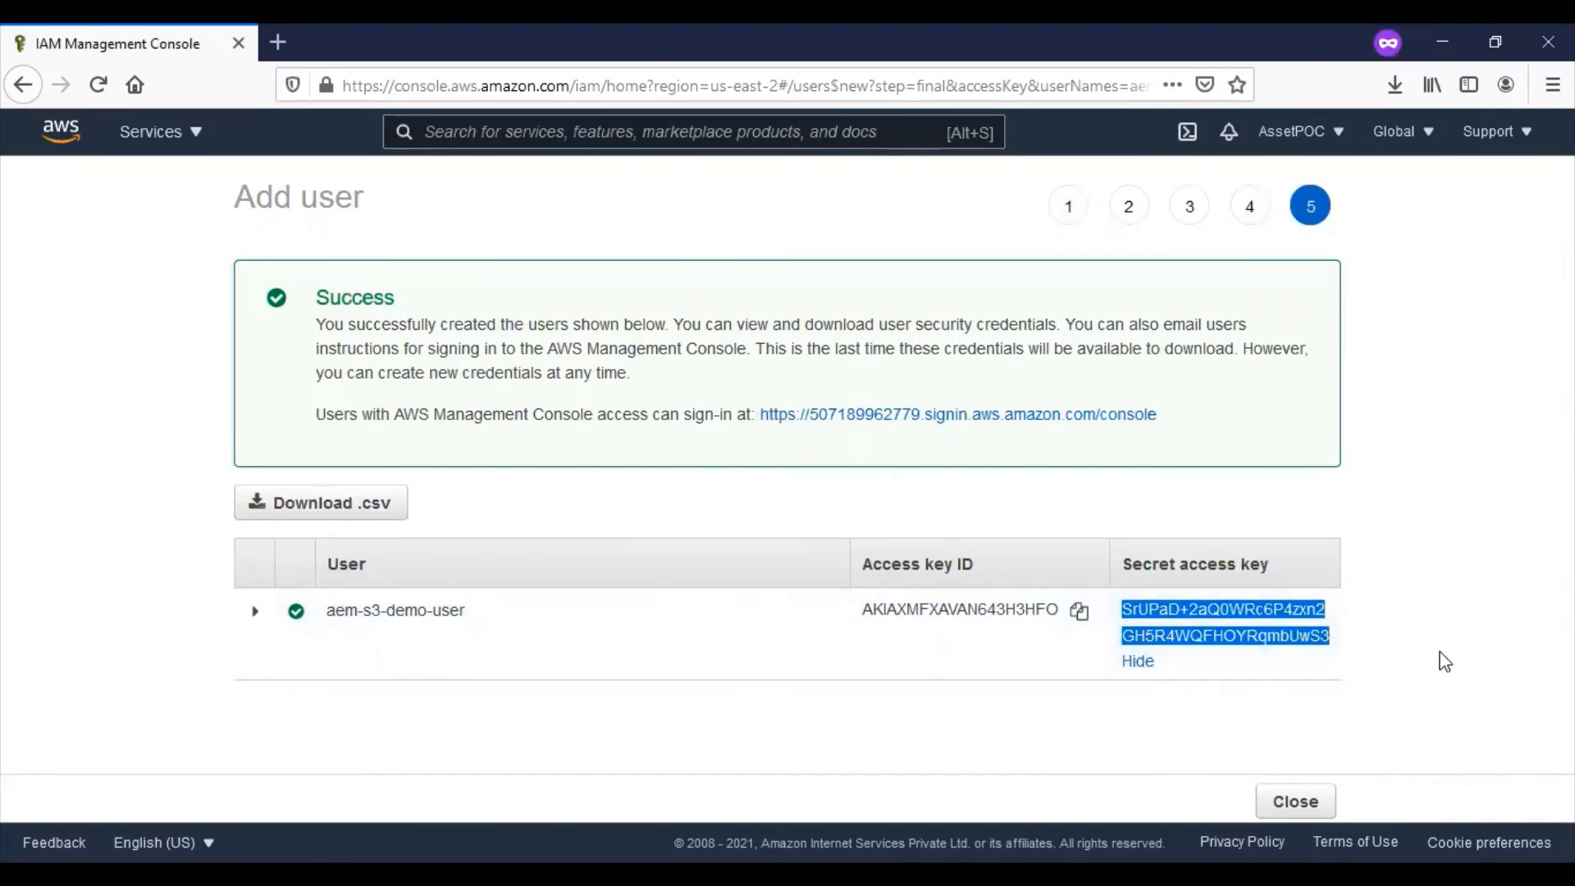
# Step: Download the credentials .csv for aem-s3-demo-user and return to the users list
pyautogui.click(320, 502)
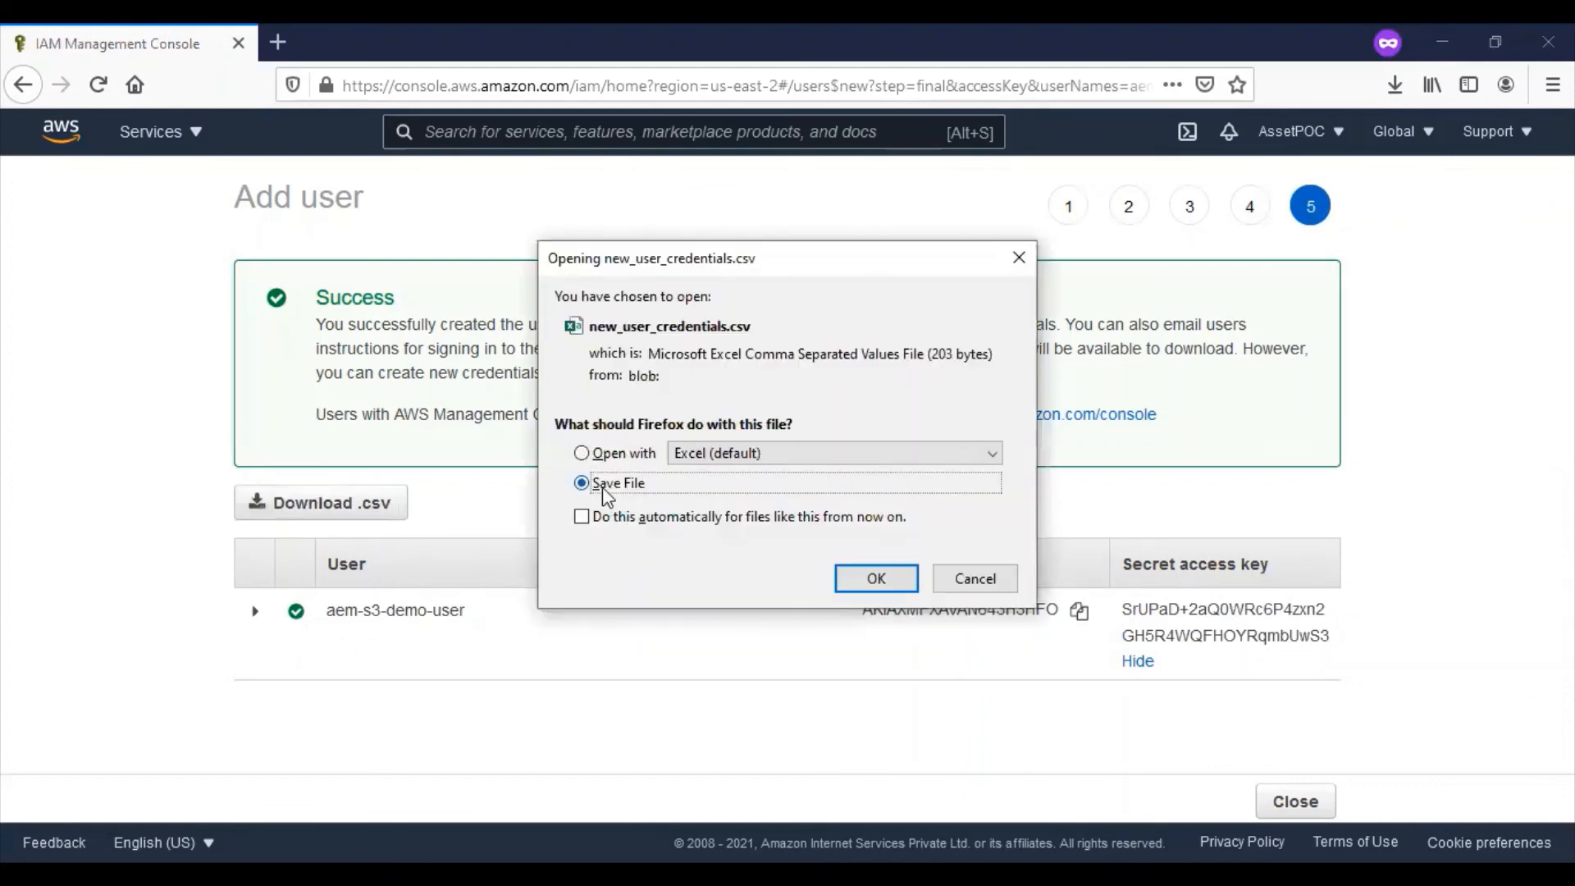
pyautogui.click(875, 578)
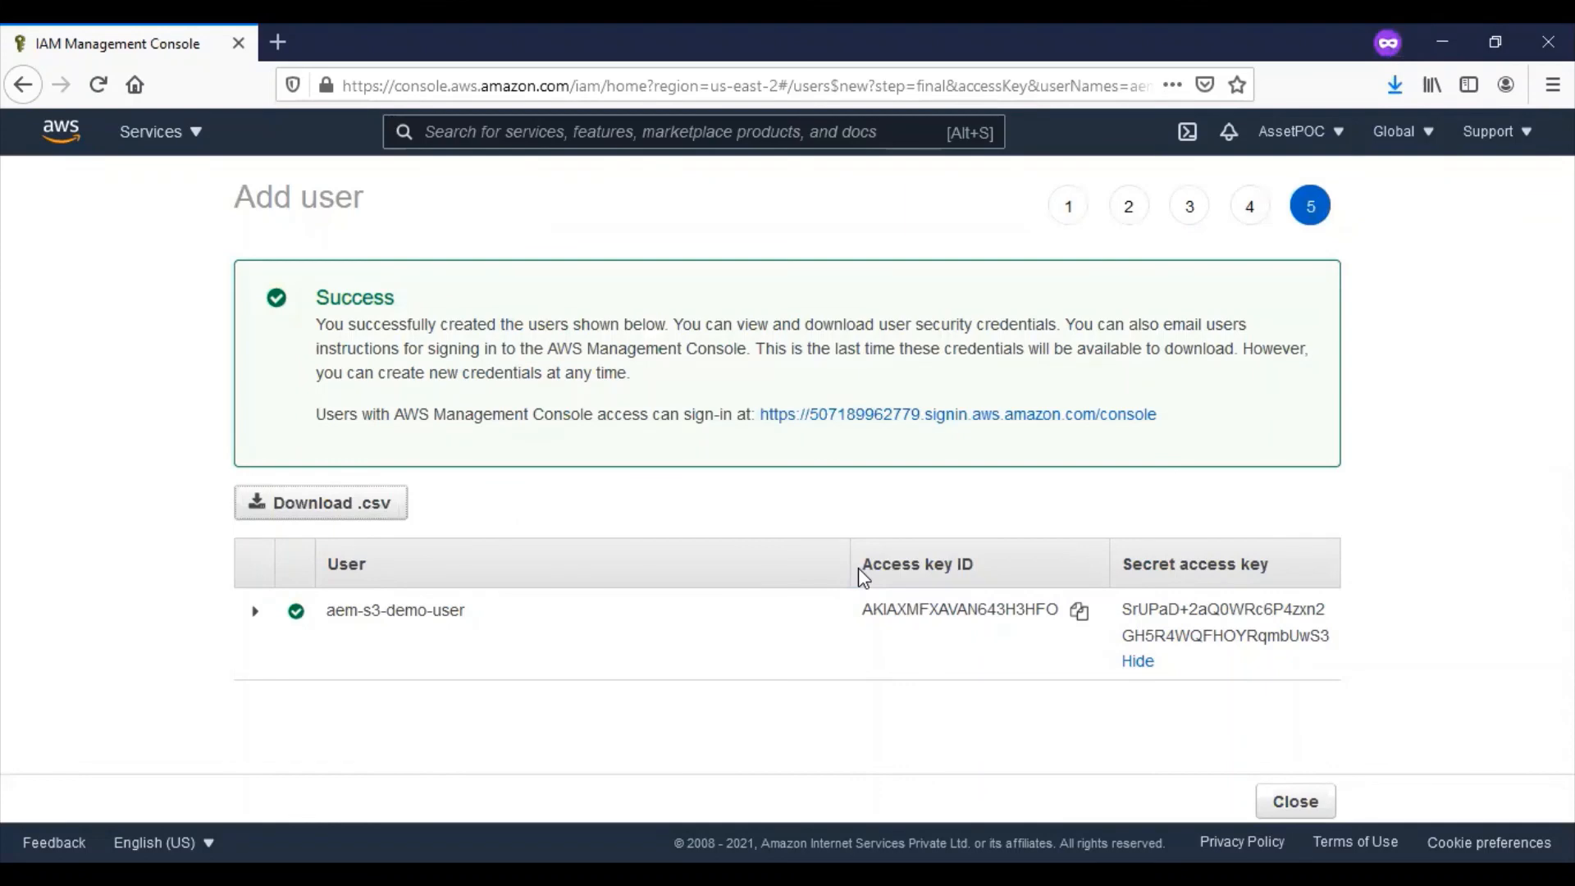
pyautogui.click(1295, 801)
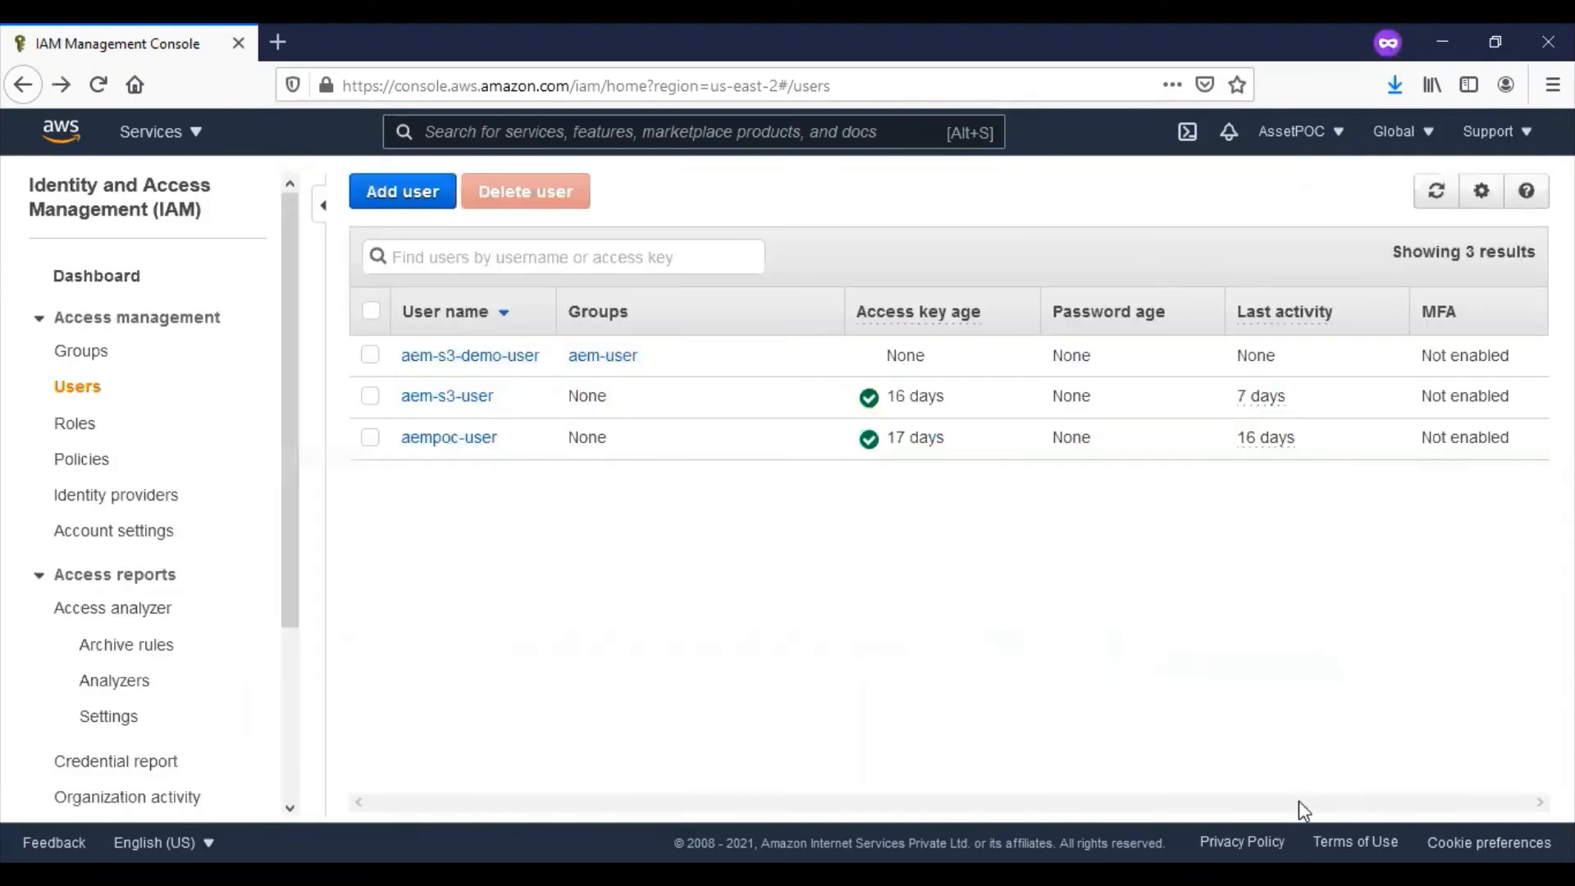
pyautogui.moveTo(1126, 77)
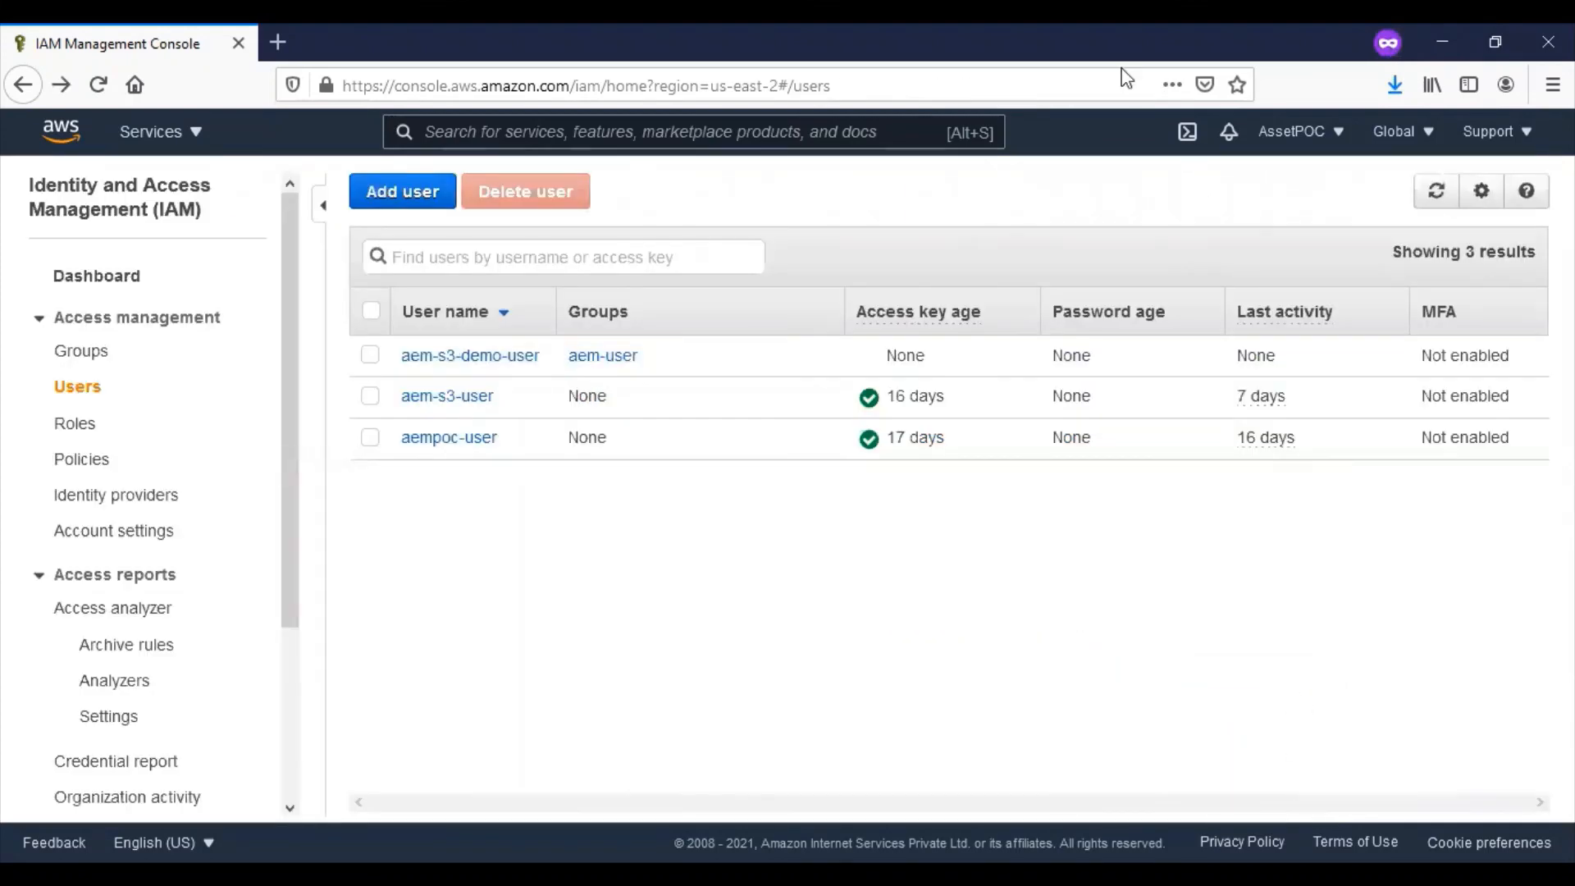